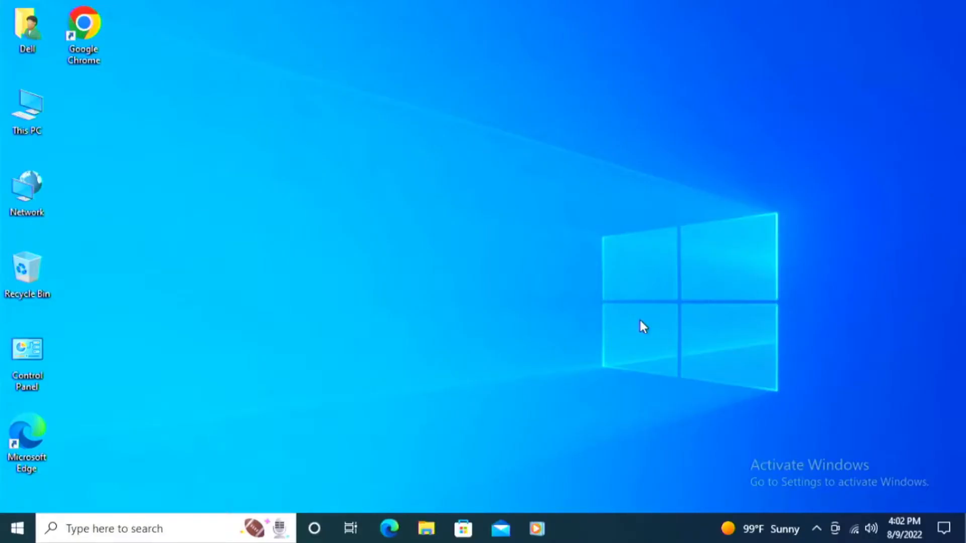
mouse_move(233, 231)
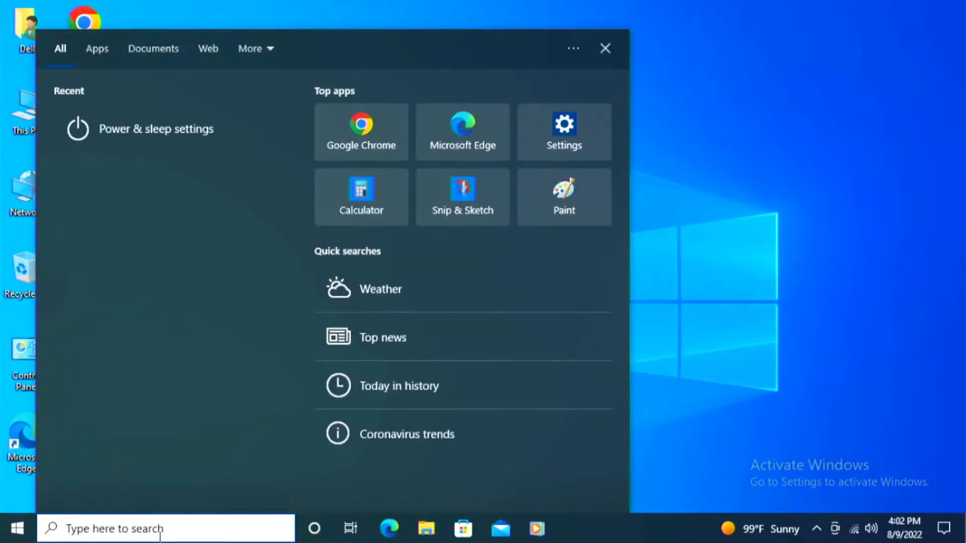
Search for 'sleep' to reach the Power & sleep settings page.
text(slee)
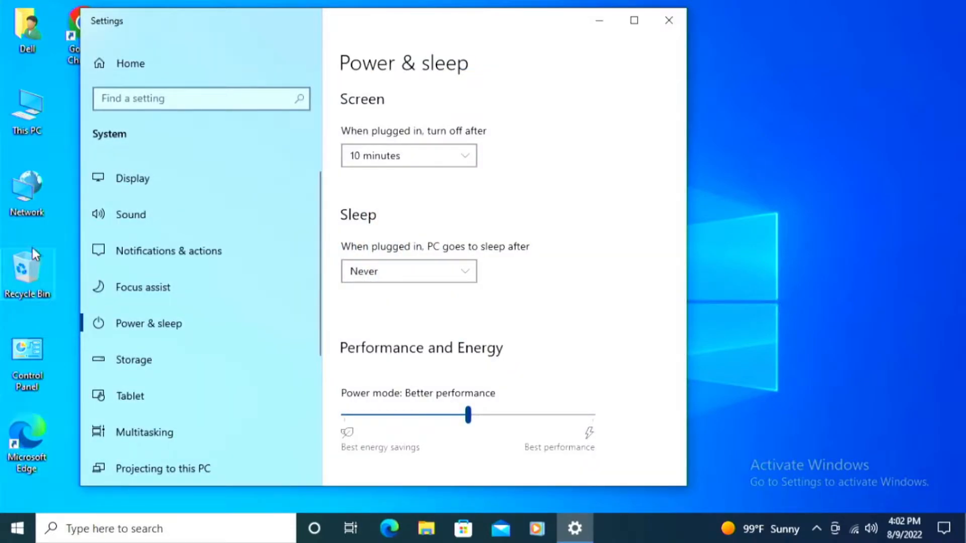
mouse_move(49, 376)
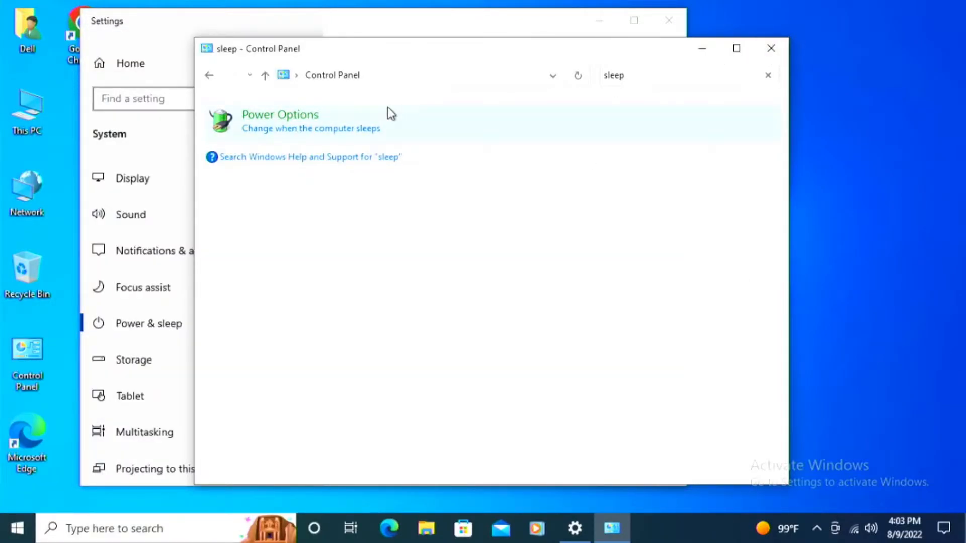
Open Power Options from the Control Panel sleep search results.
click(279, 120)
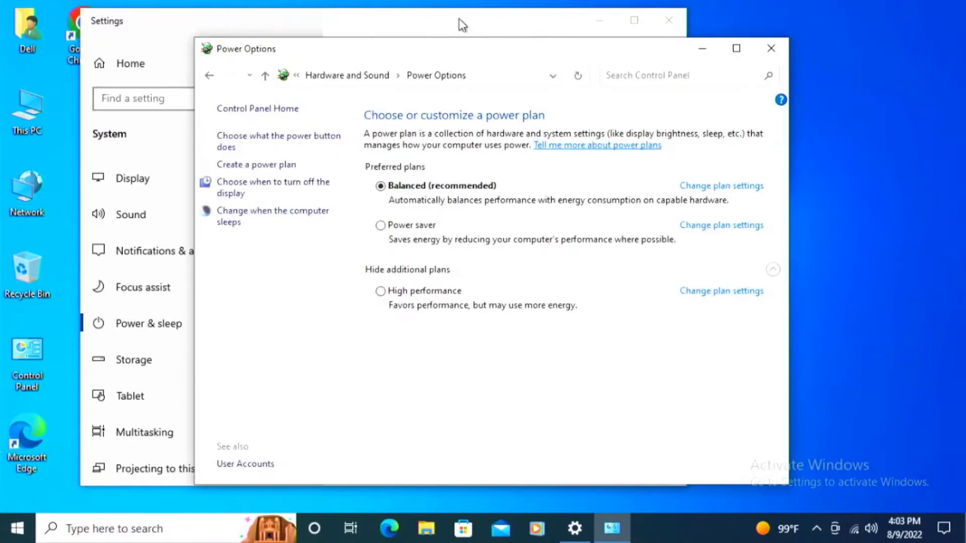
mouse_move(464, 102)
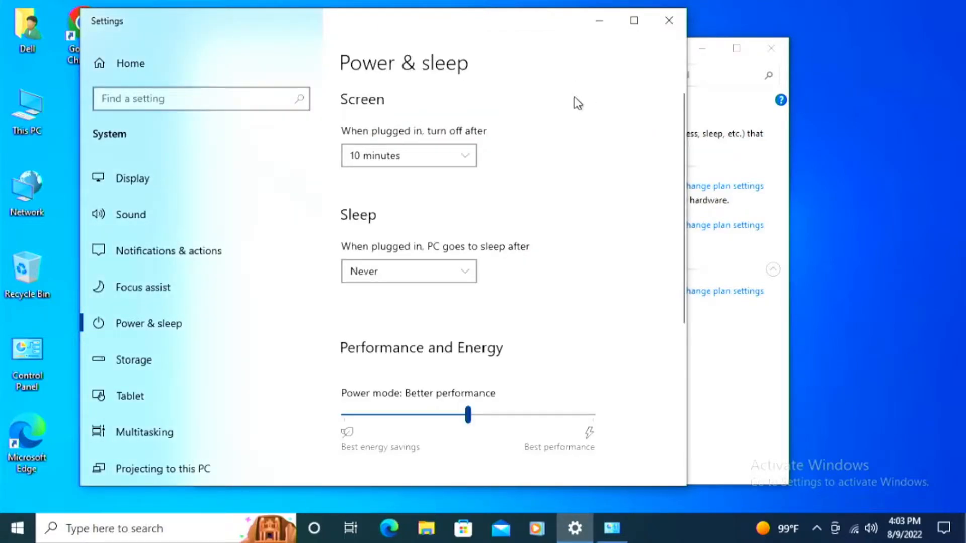
mouse_move(581, 121)
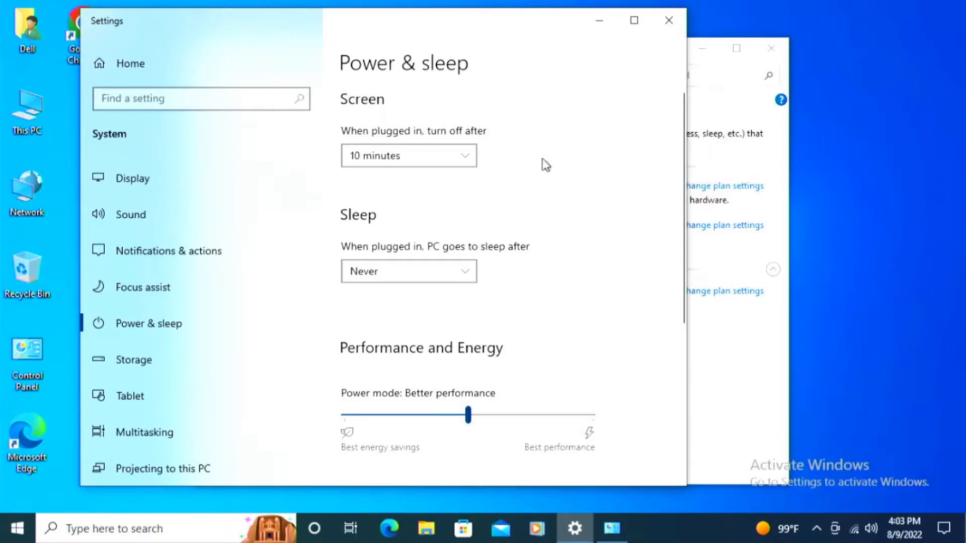
mouse_move(578, 157)
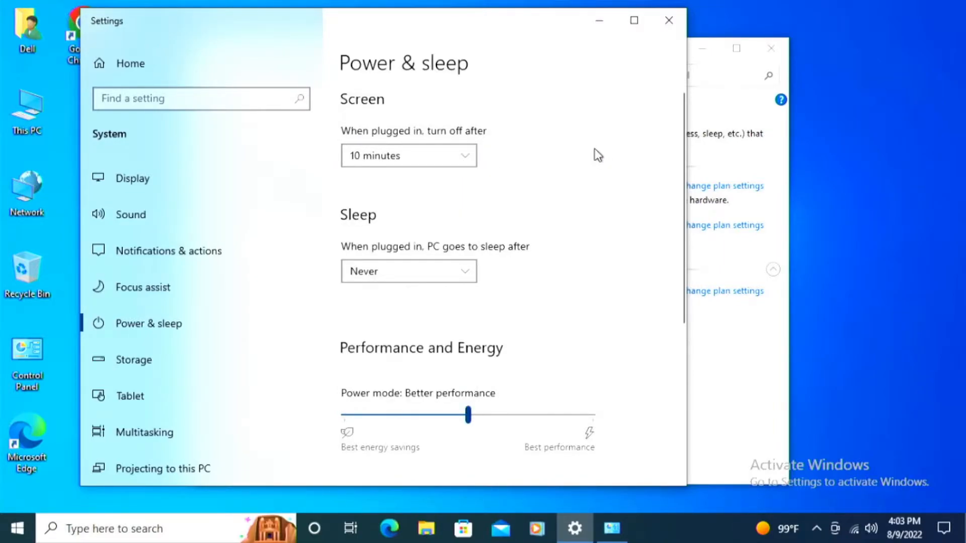
click(407, 155)
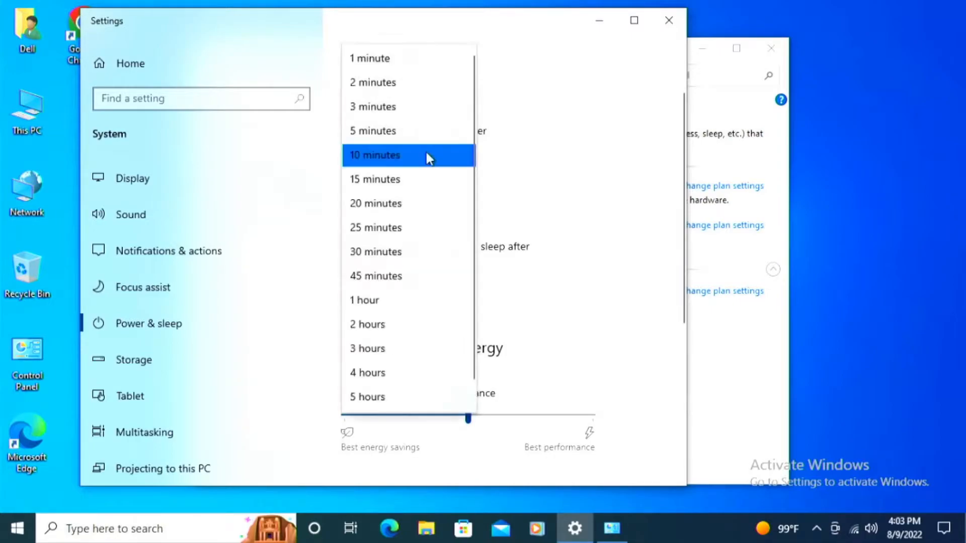
click(375, 155)
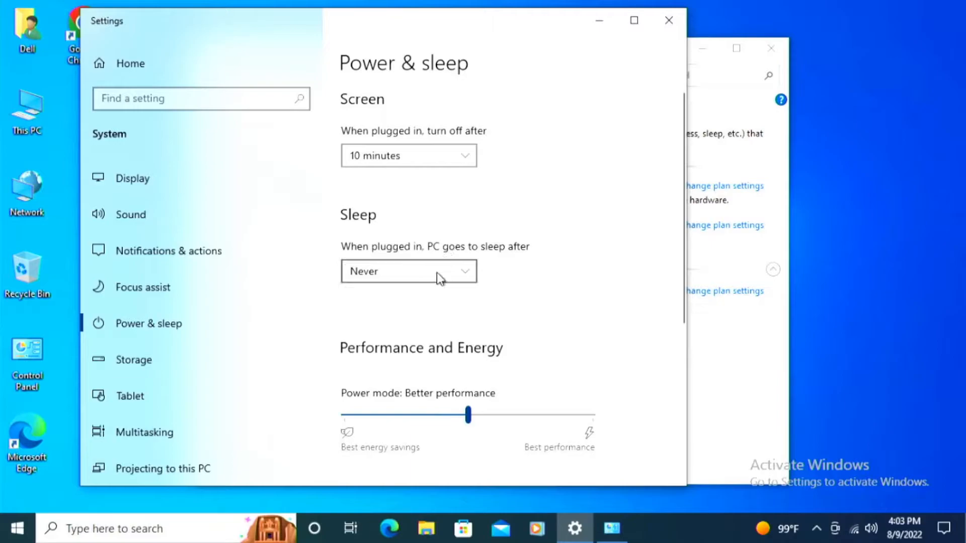
click(408, 271)
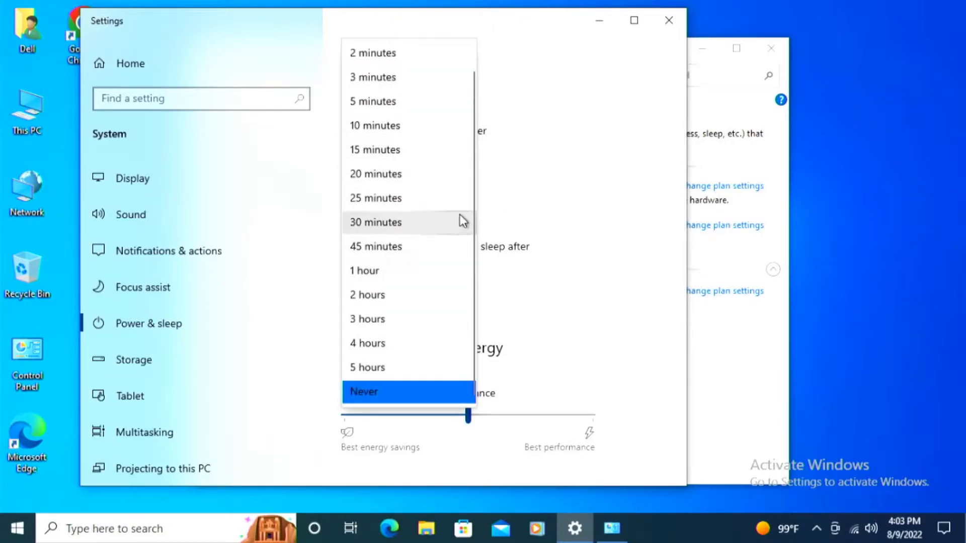
click(362, 391)
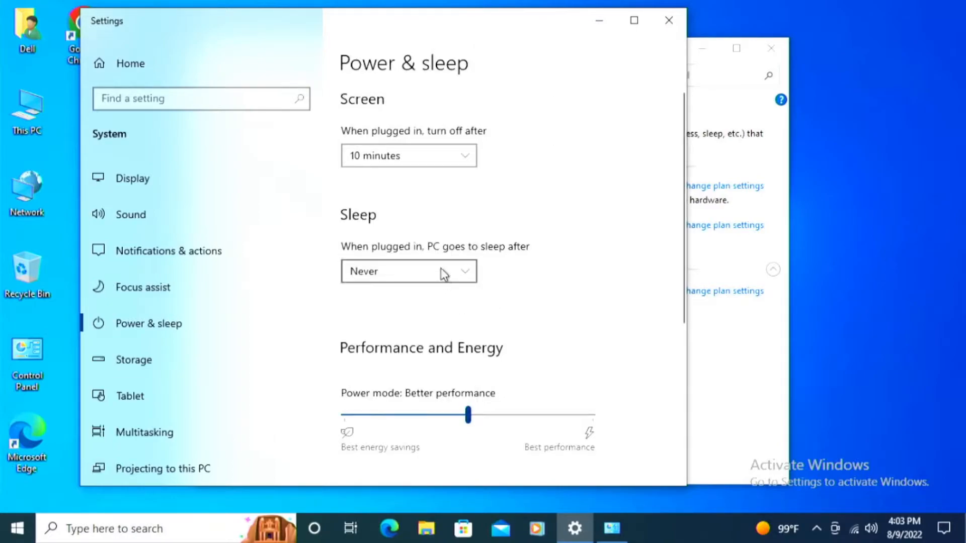
click(409, 271)
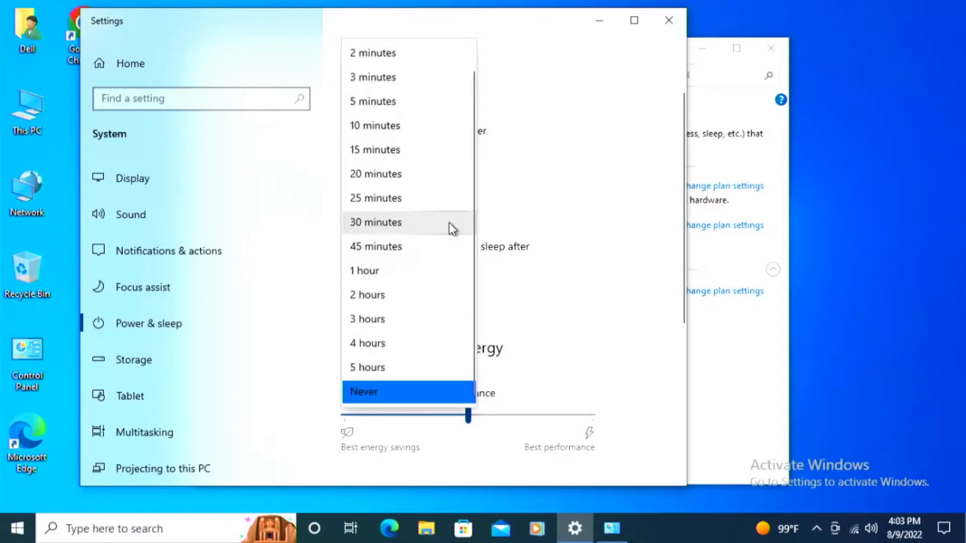
mouse_move(542, 178)
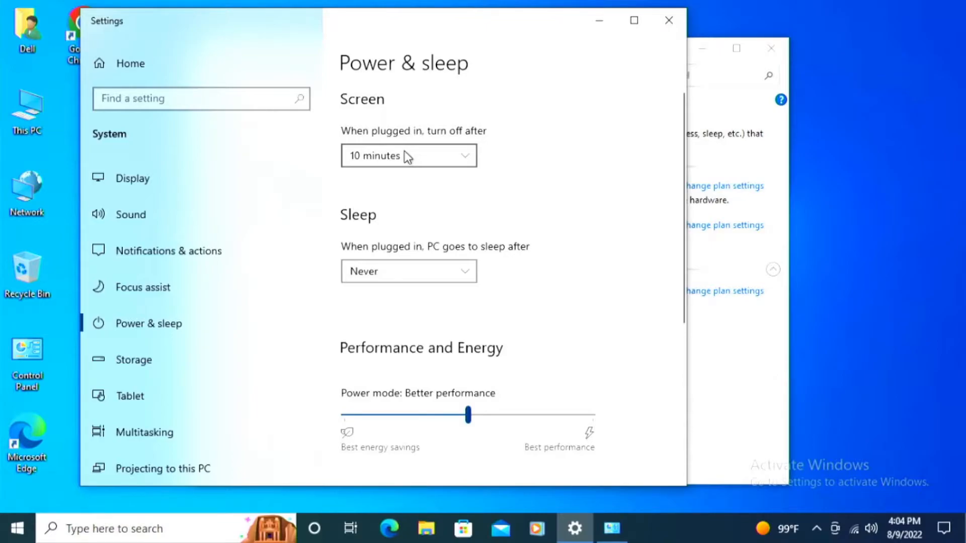
click(408, 155)
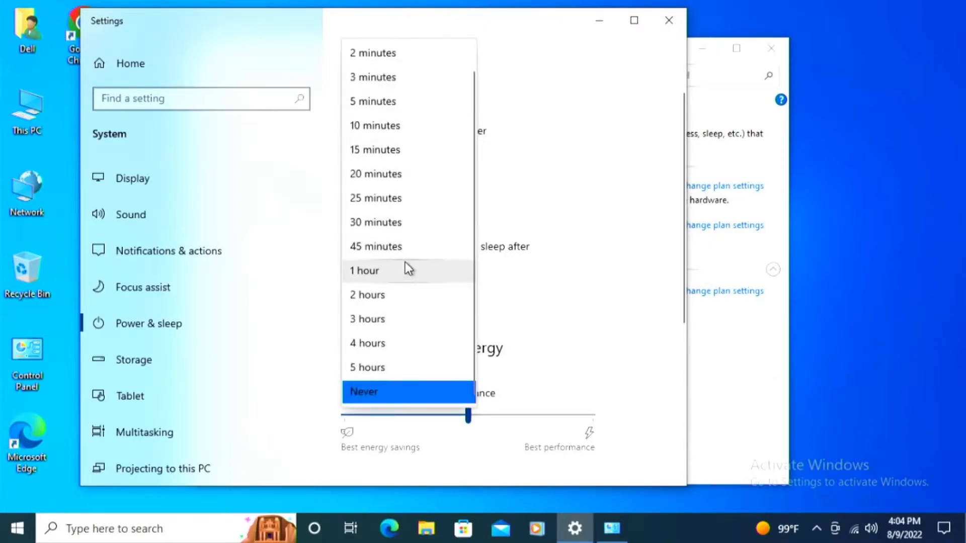
mouse_move(416, 126)
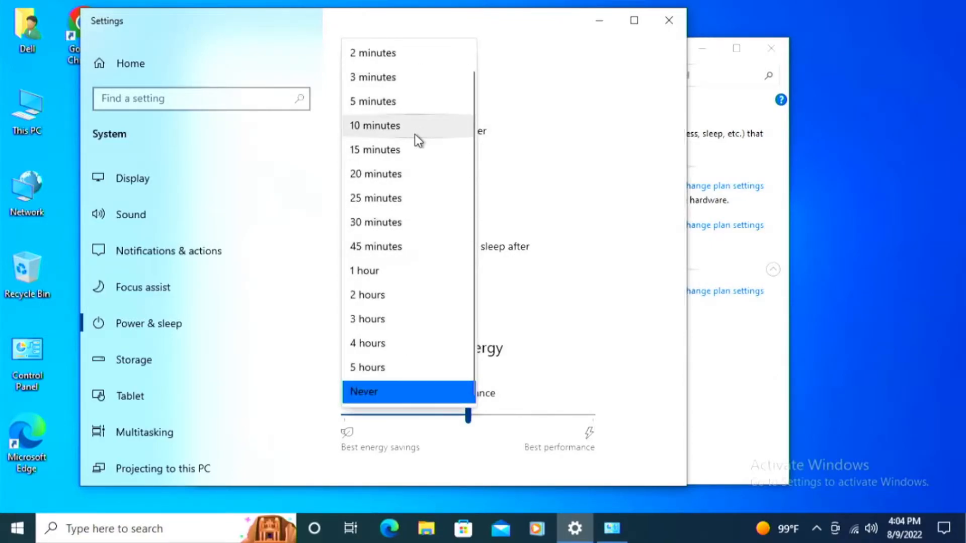
mouse_move(410, 149)
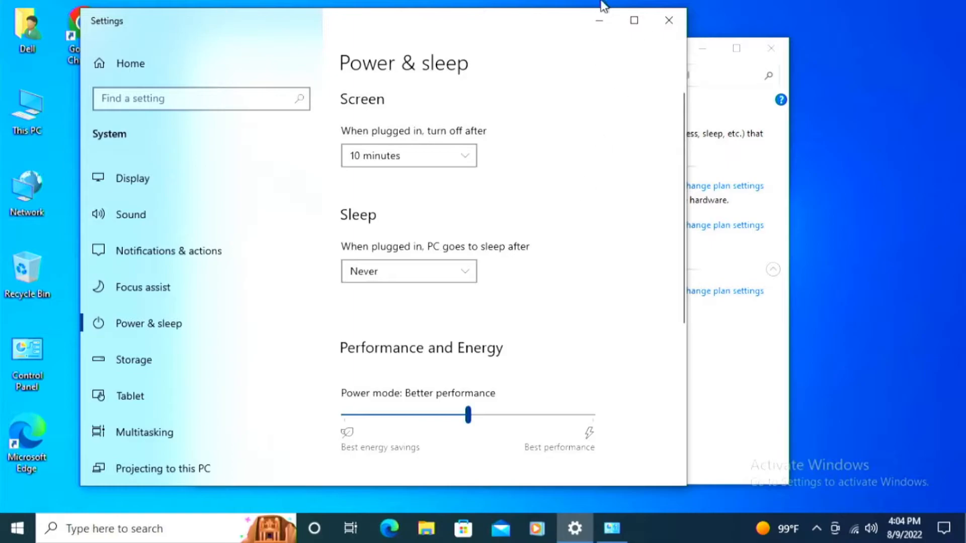
mouse_move(399, 324)
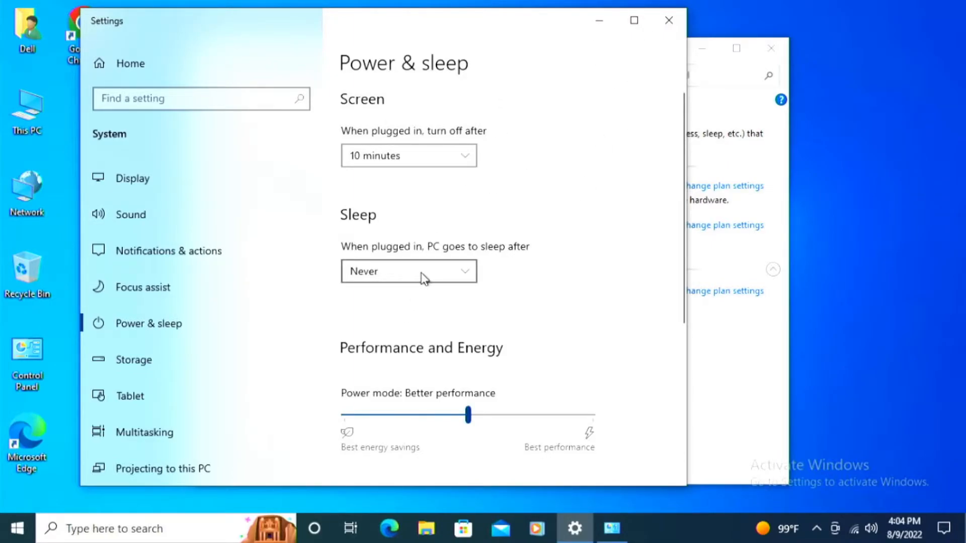
Check the sleep timeout choices on Power & sleep, dismissing and reopening the list.
click(409, 271)
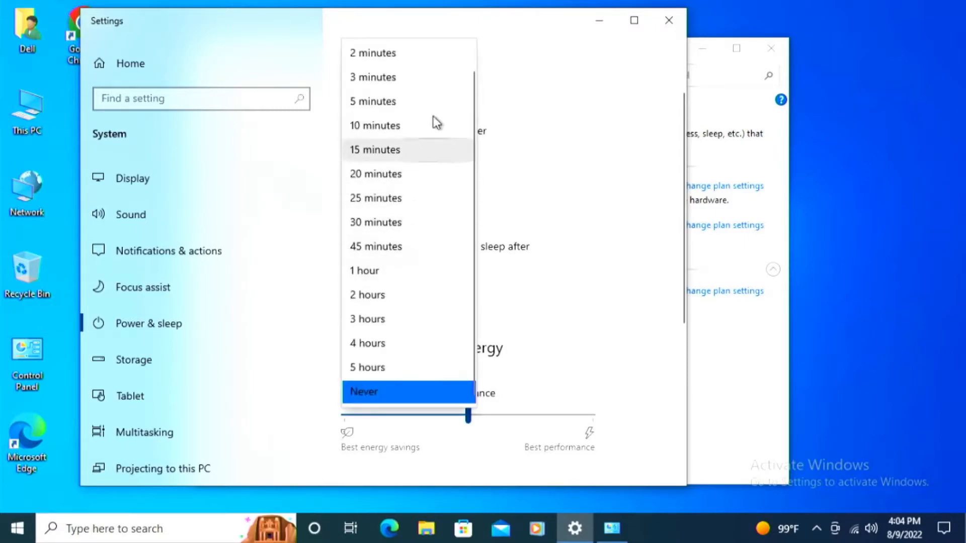
mouse_move(423, 125)
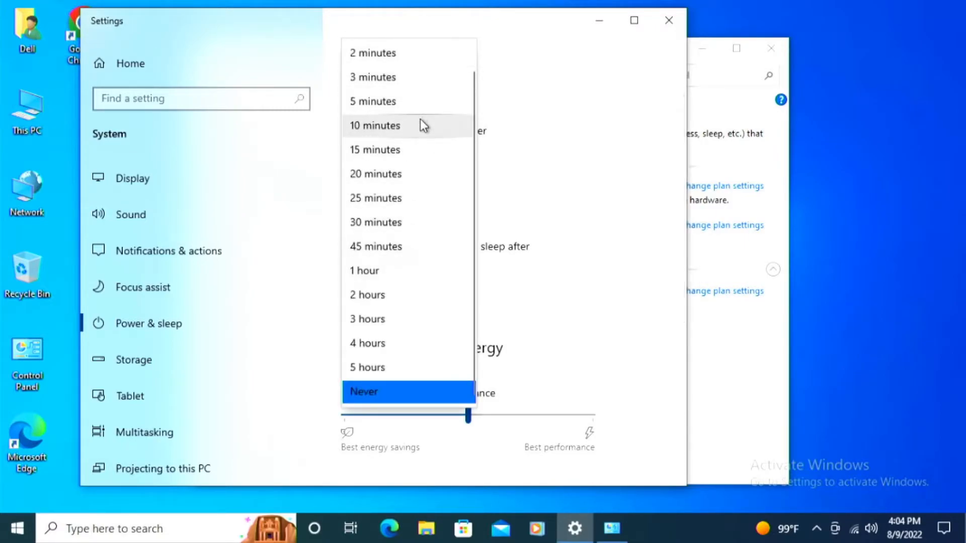
mouse_move(428, 149)
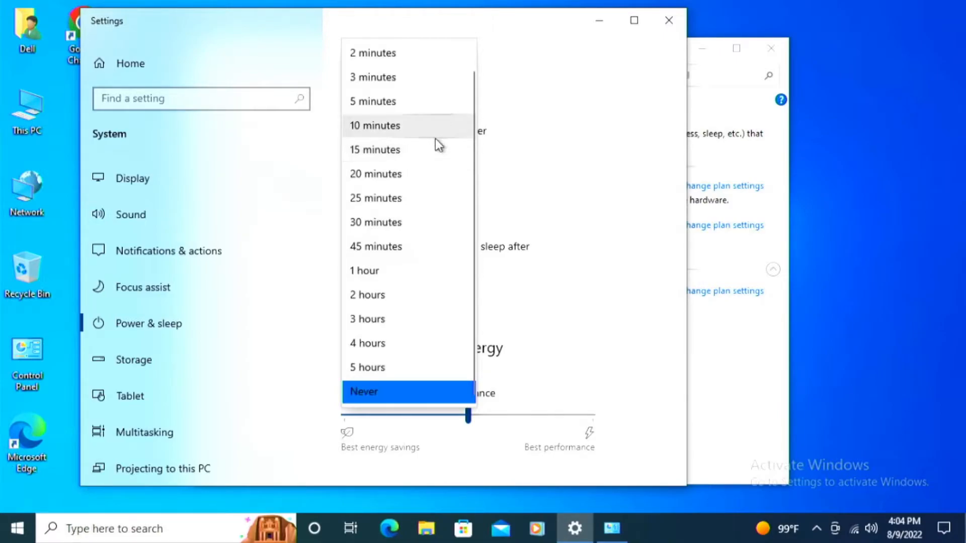
click(363, 392)
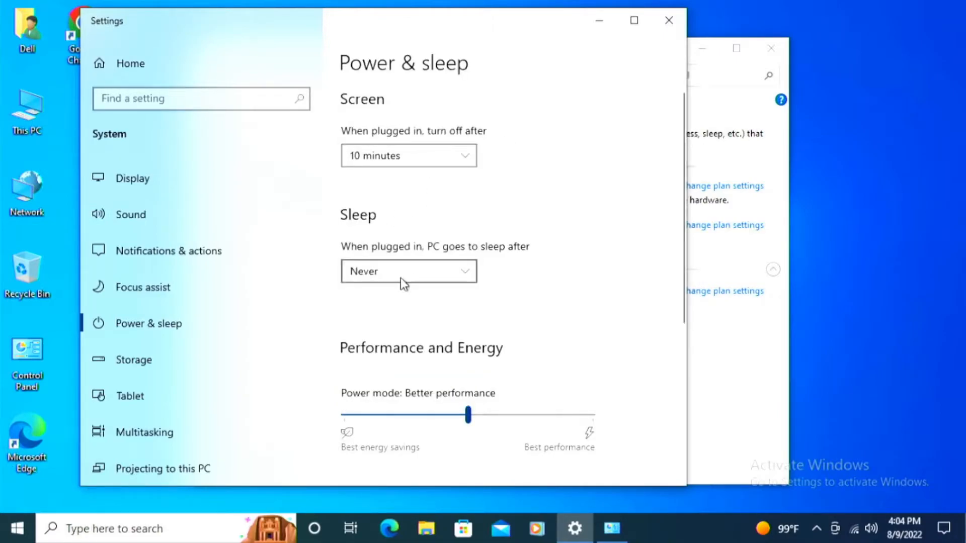
click(409, 155)
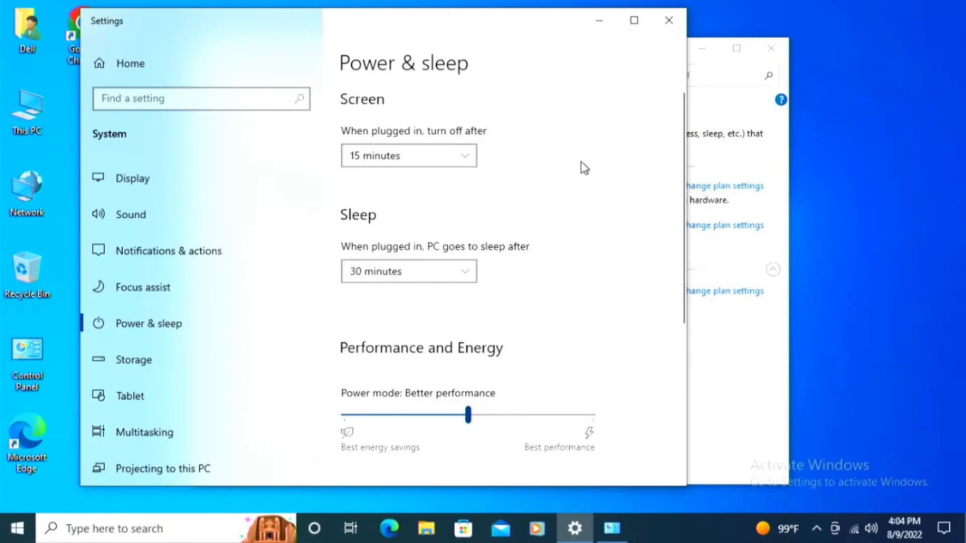
mouse_move(584, 164)
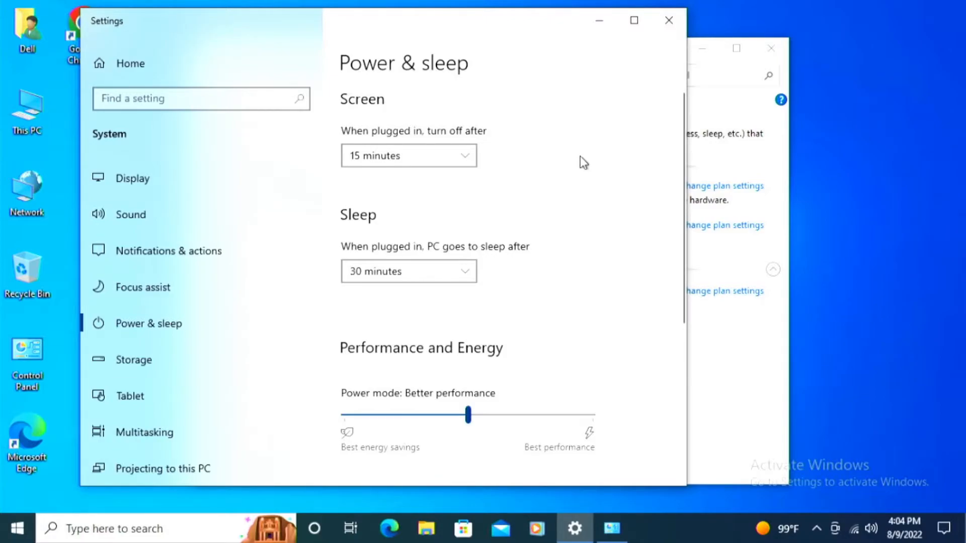
mouse_move(376, 287)
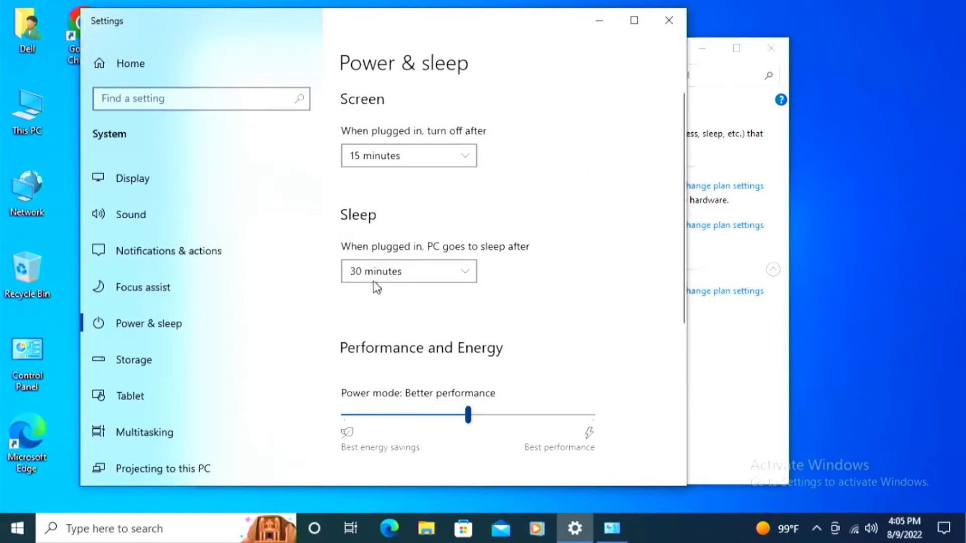
mouse_move(500, 278)
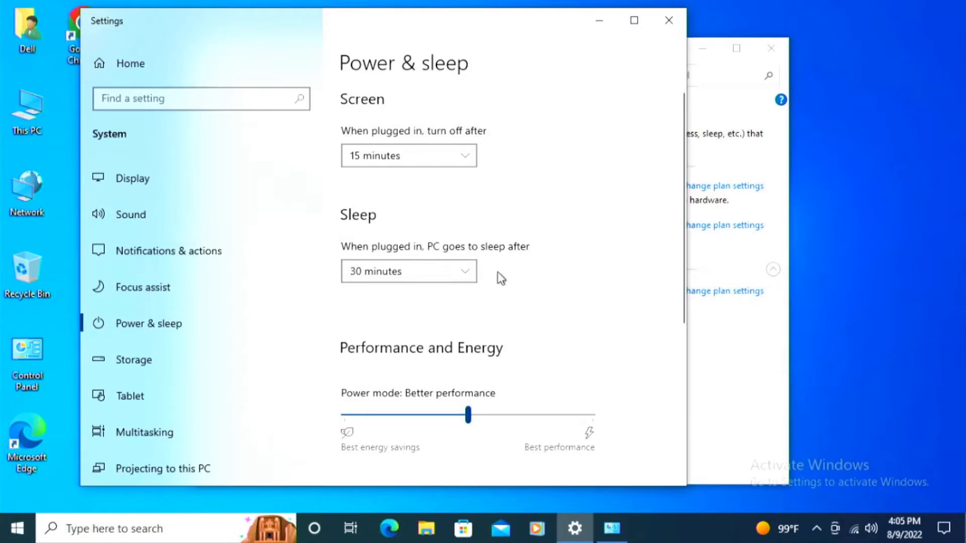
mouse_move(658, 231)
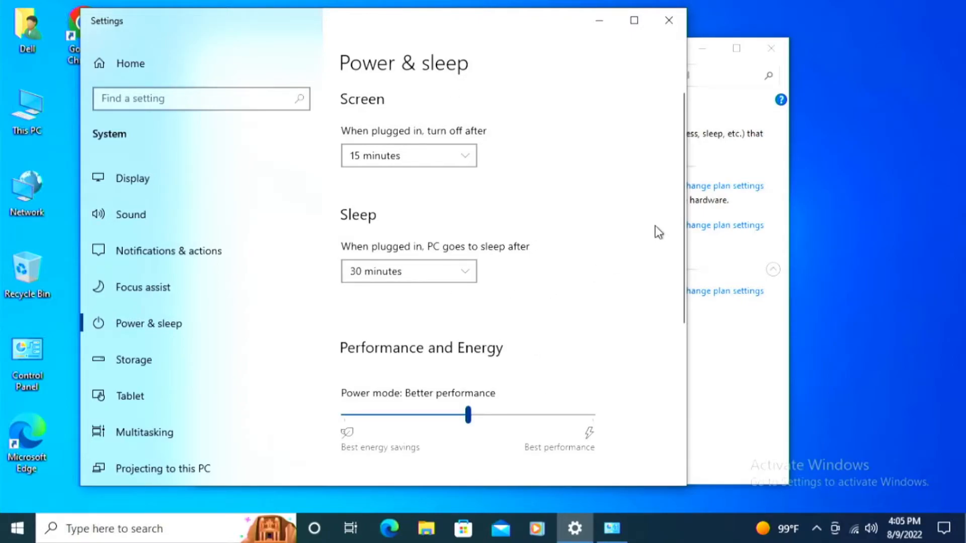
mouse_move(724, 393)
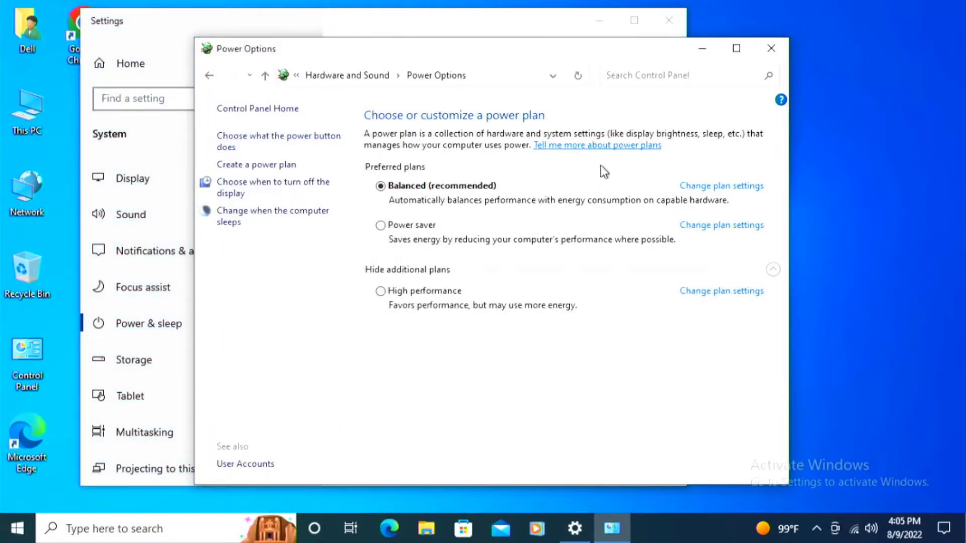
mouse_move(438, 6)
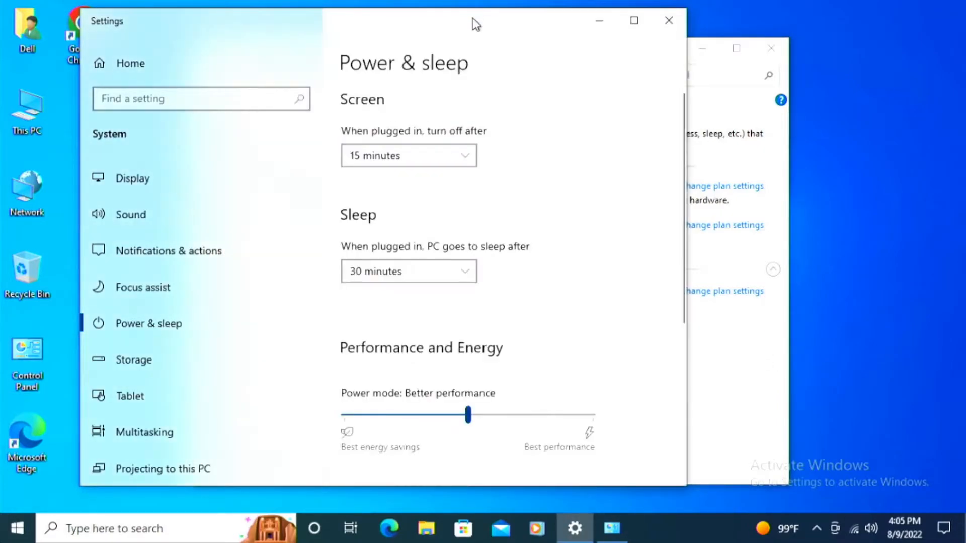
mouse_move(759, 386)
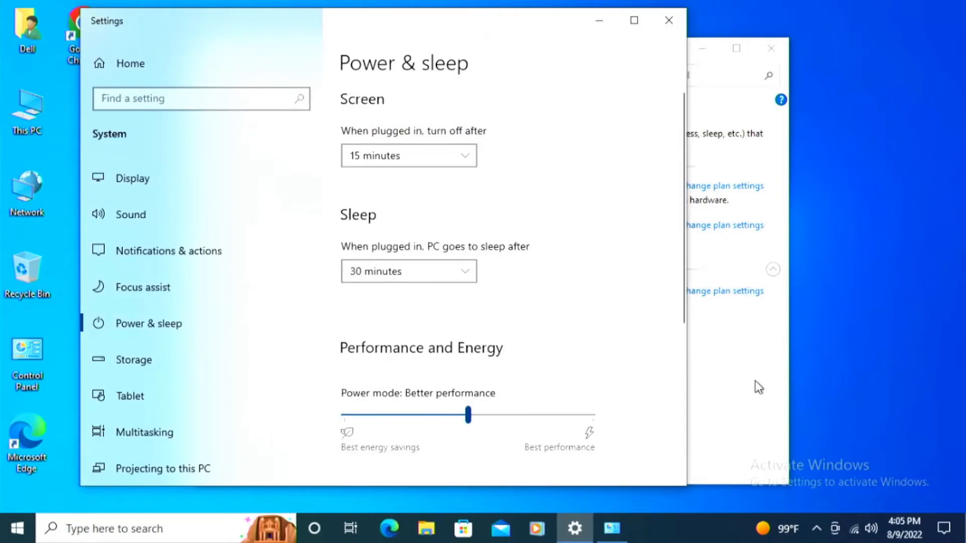
mouse_move(754, 384)
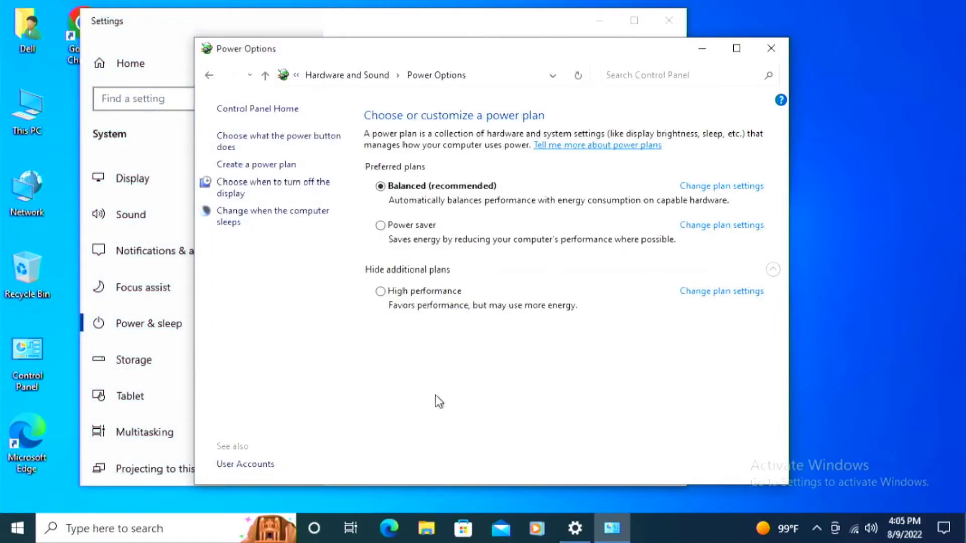
mouse_move(431, 397)
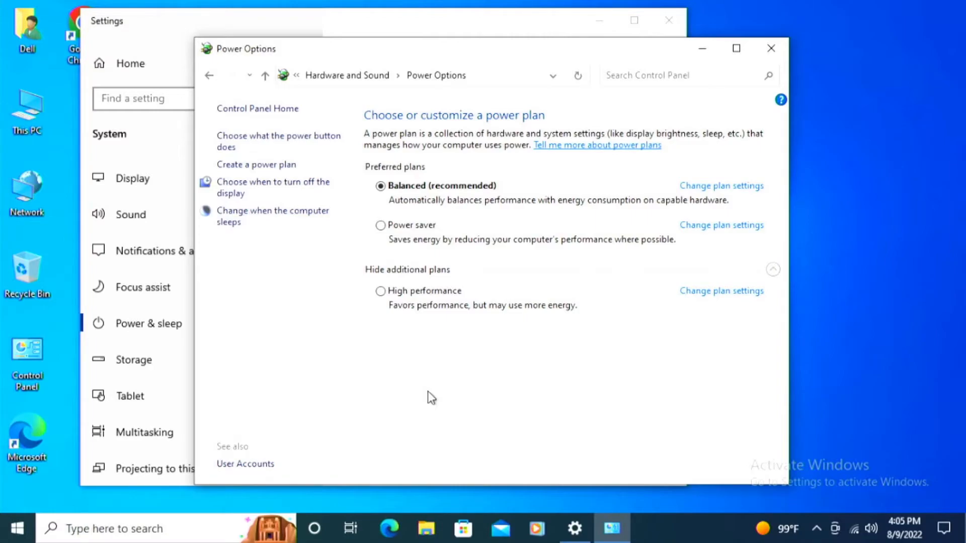
mouse_move(533, 237)
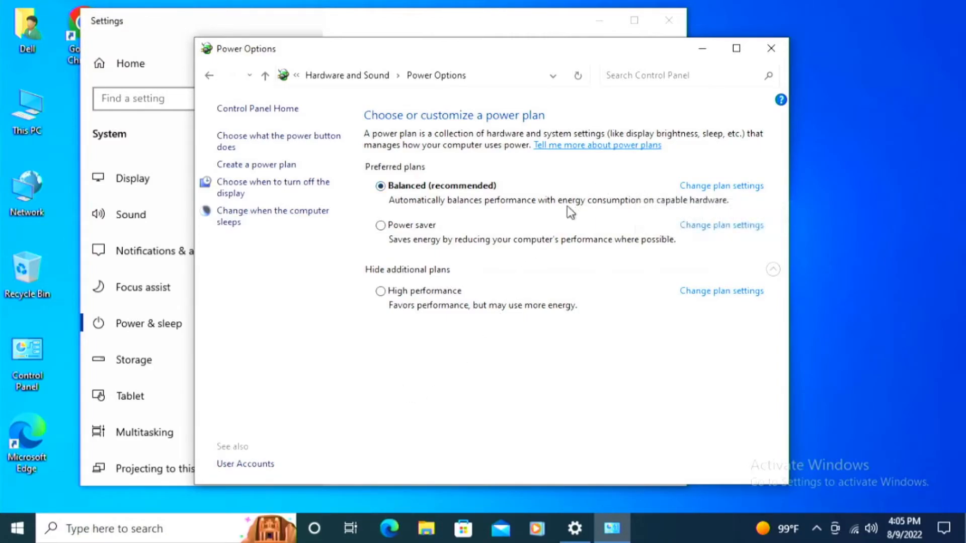
mouse_move(551, 213)
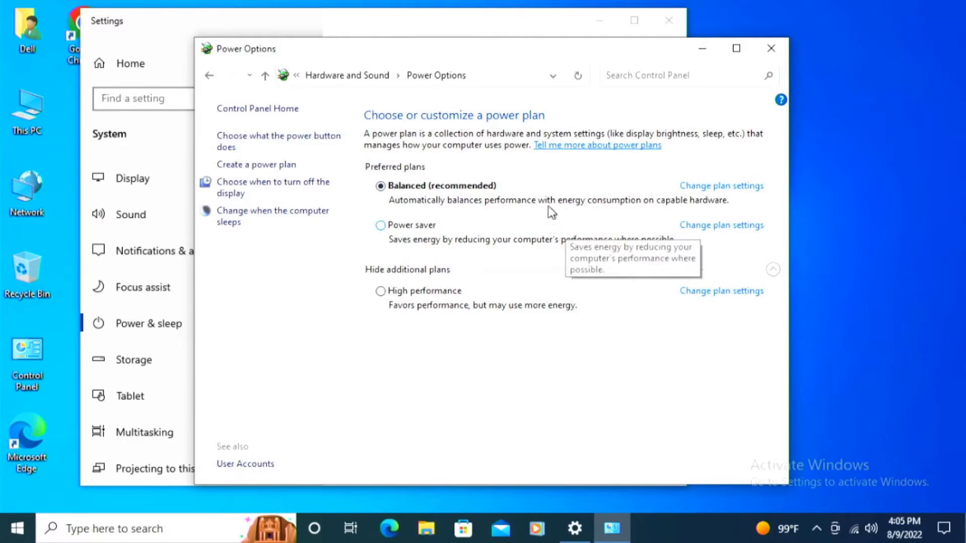
mouse_move(474, 386)
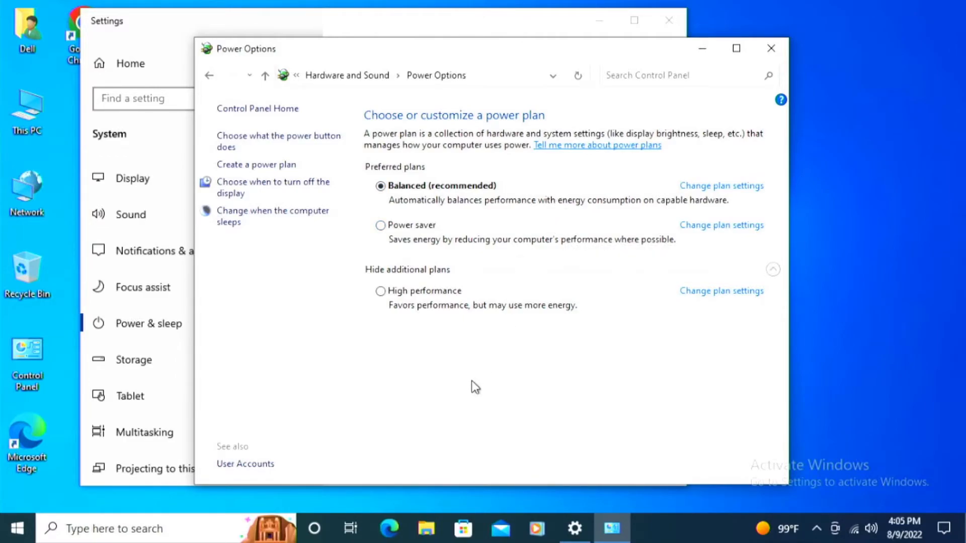
mouse_move(459, 230)
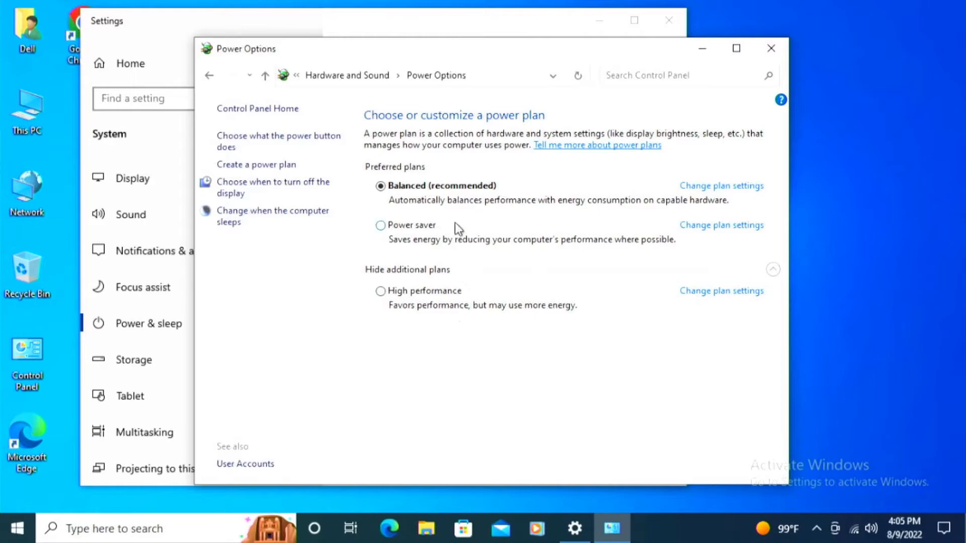
mouse_move(461, 6)
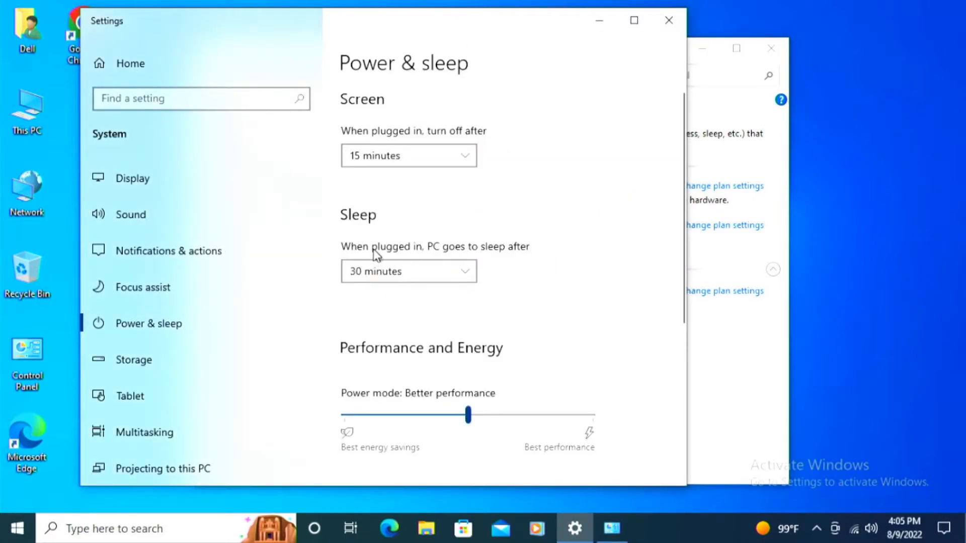
mouse_move(382, 124)
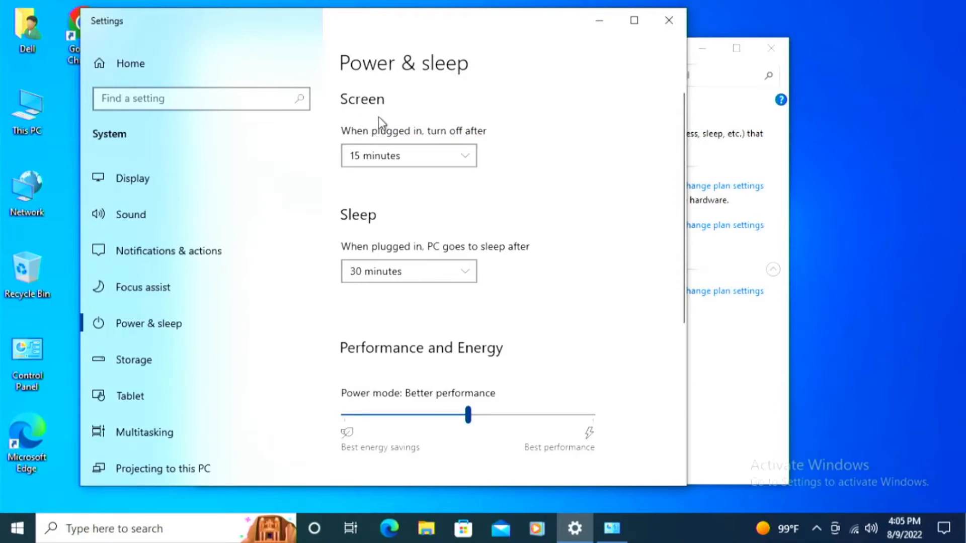
mouse_move(774, 360)
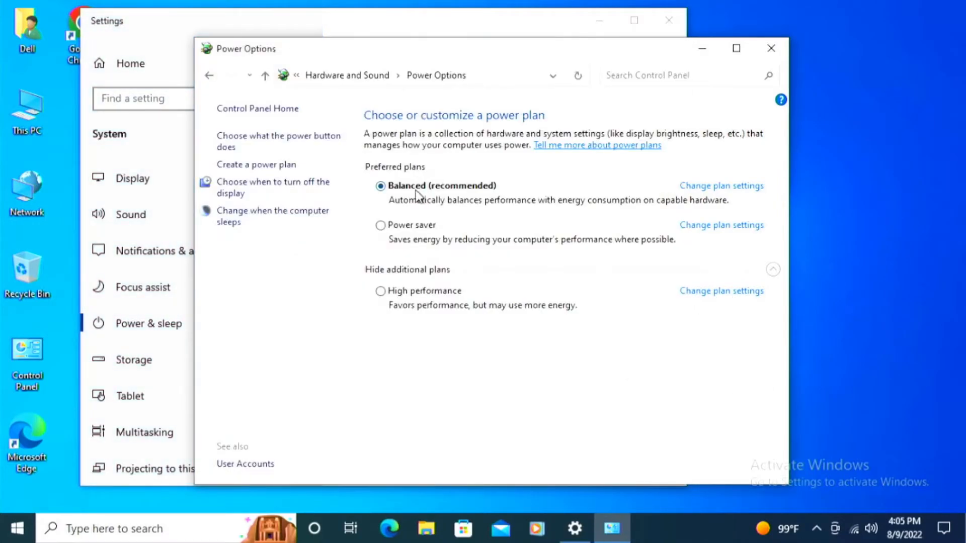
mouse_move(433, 290)
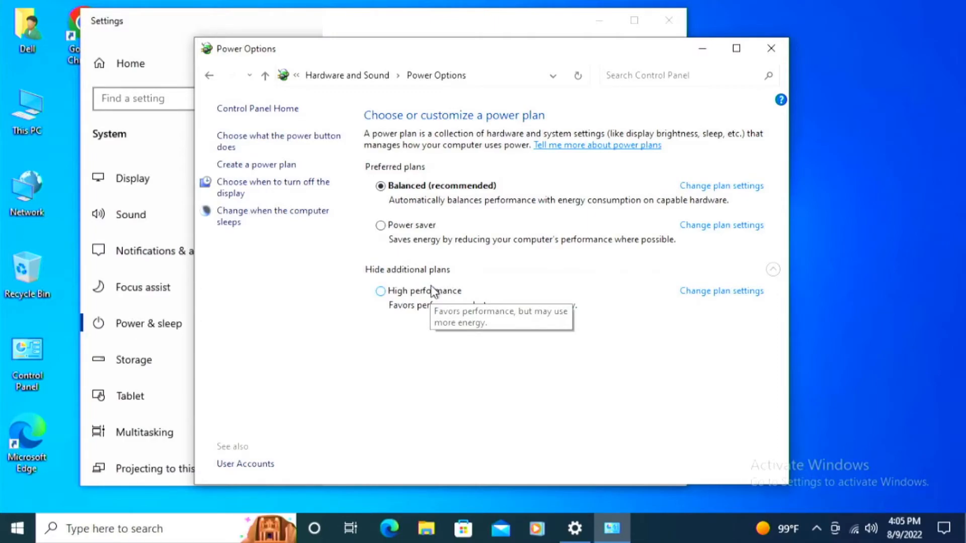
Select the High performance plan, then switch back to Balanced (recommended).
click(381, 291)
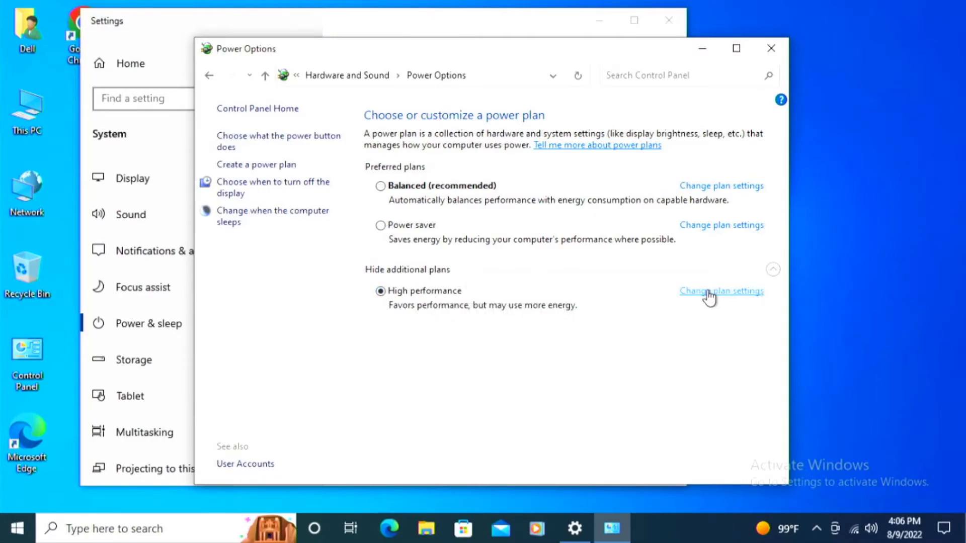
click(721, 291)
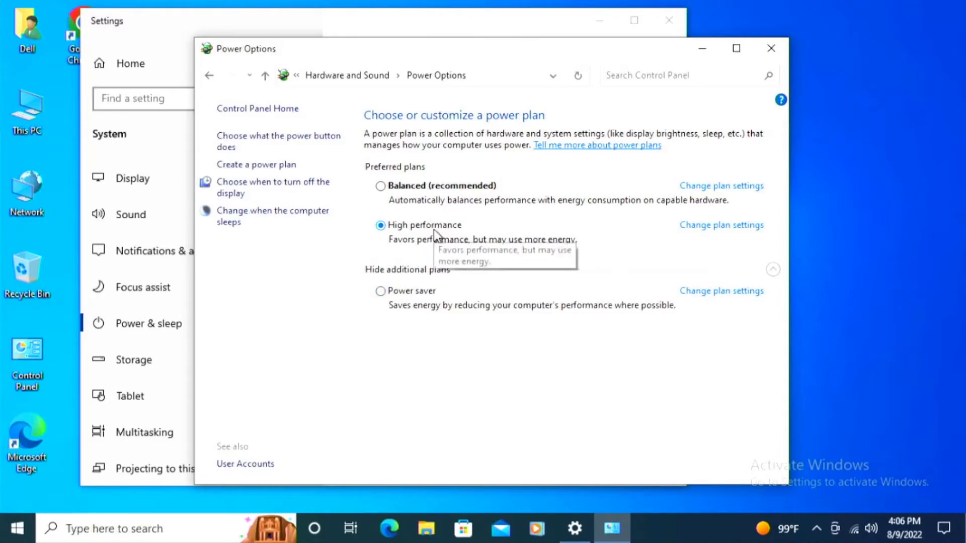
mouse_move(437, 216)
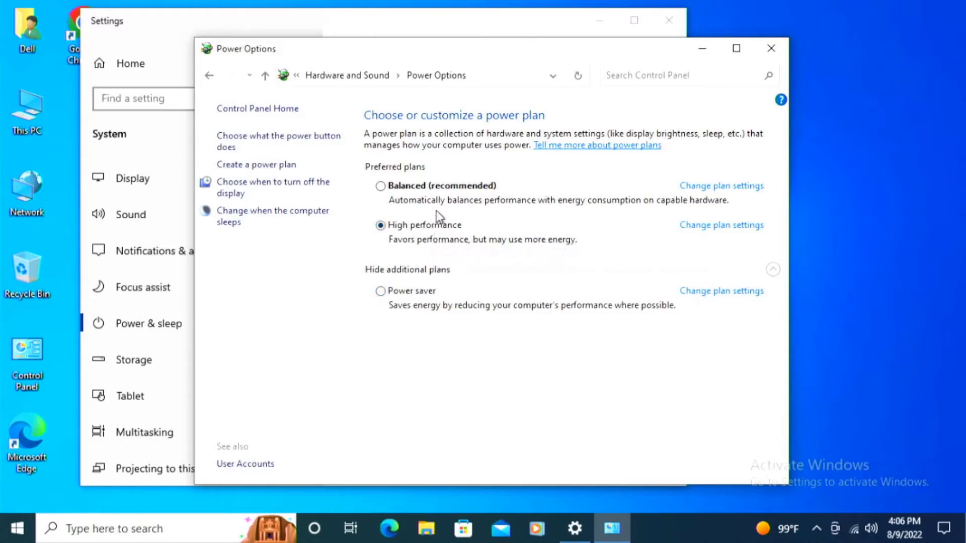
mouse_move(444, 228)
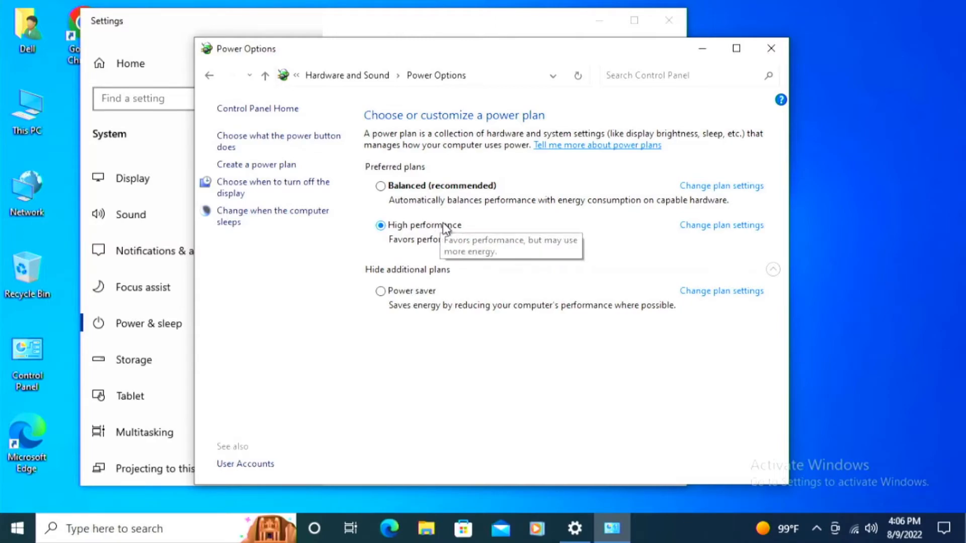
mouse_move(445, 230)
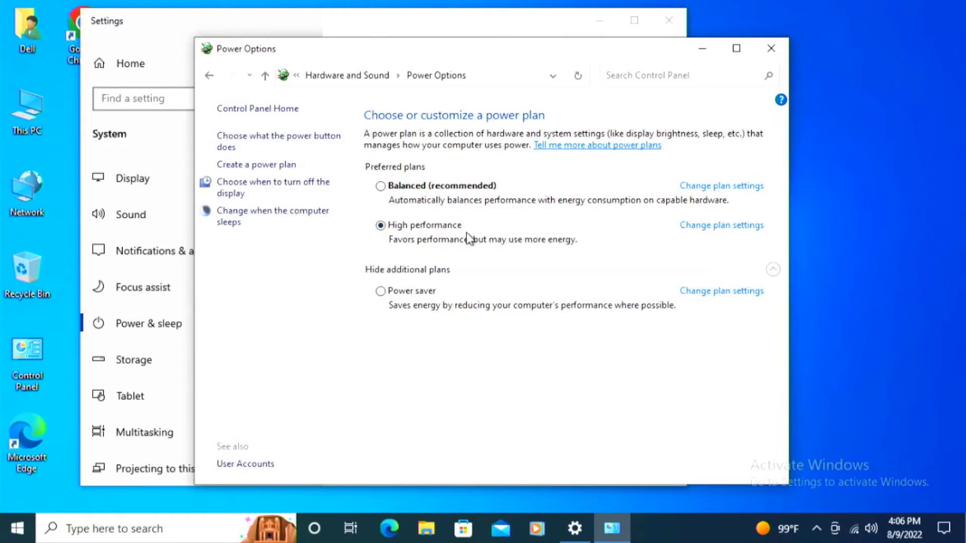
mouse_move(720, 225)
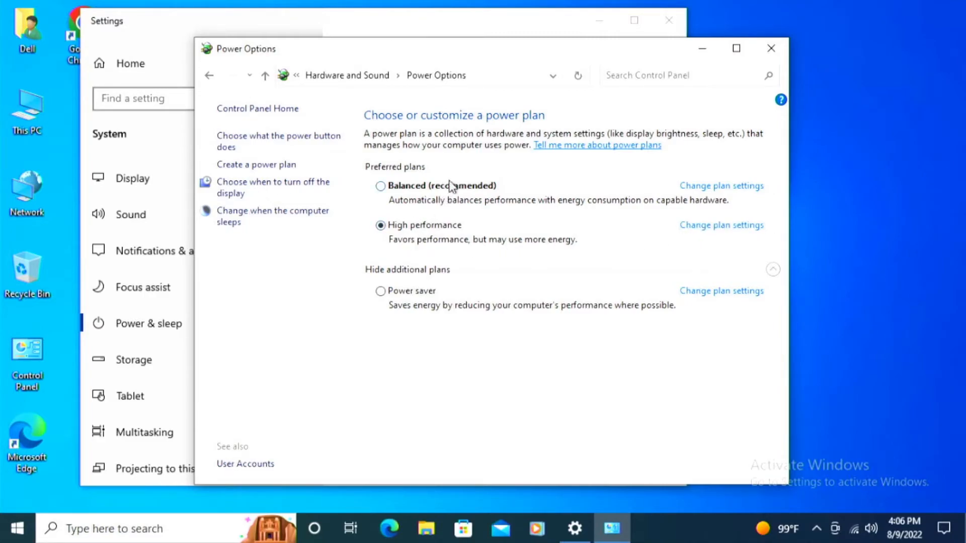
click(381, 186)
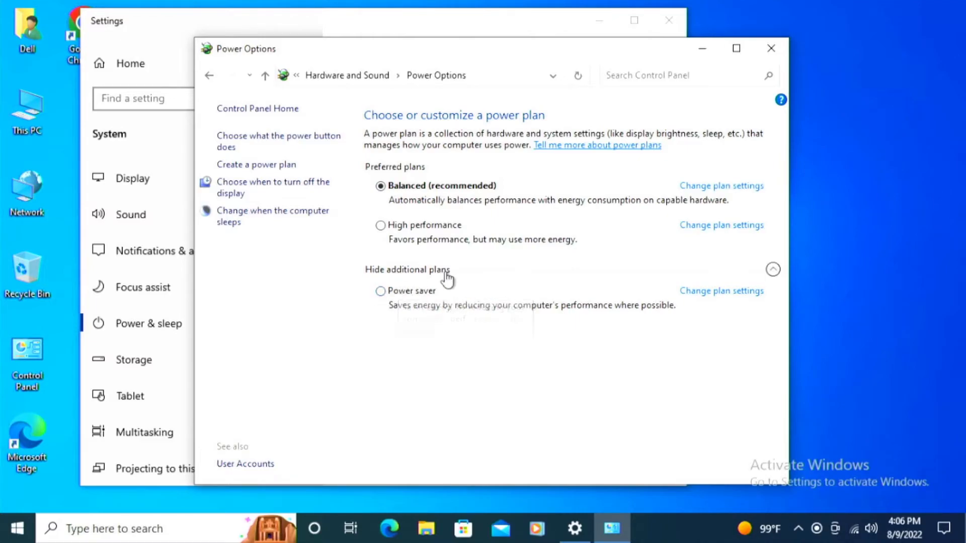
mouse_move(434, 297)
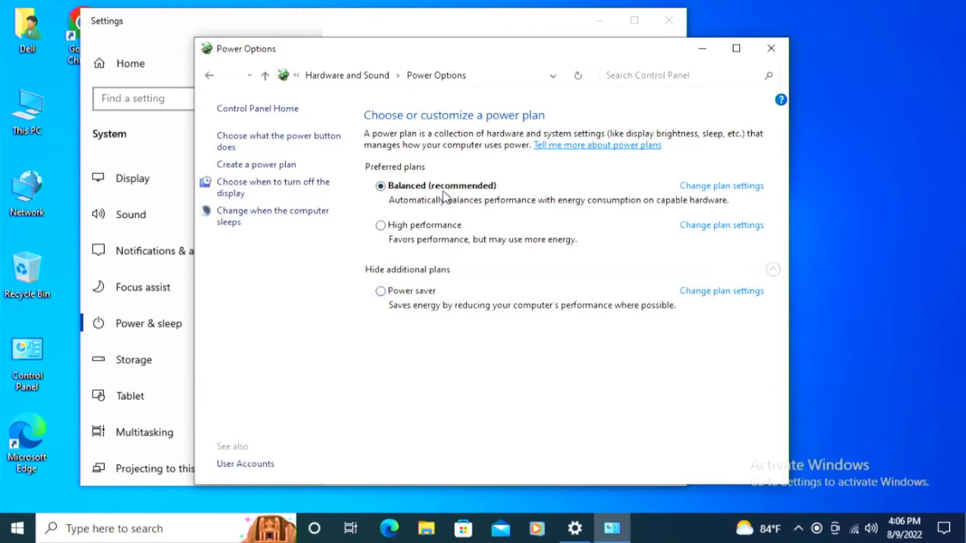
Open the Balanced plan's advanced power settings and expand the Sleep group.
click(721, 186)
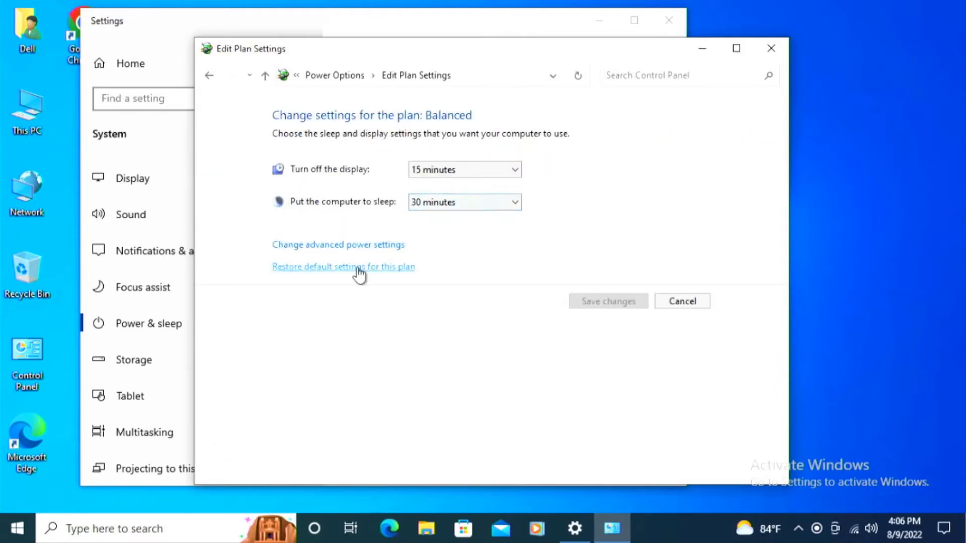
click(337, 245)
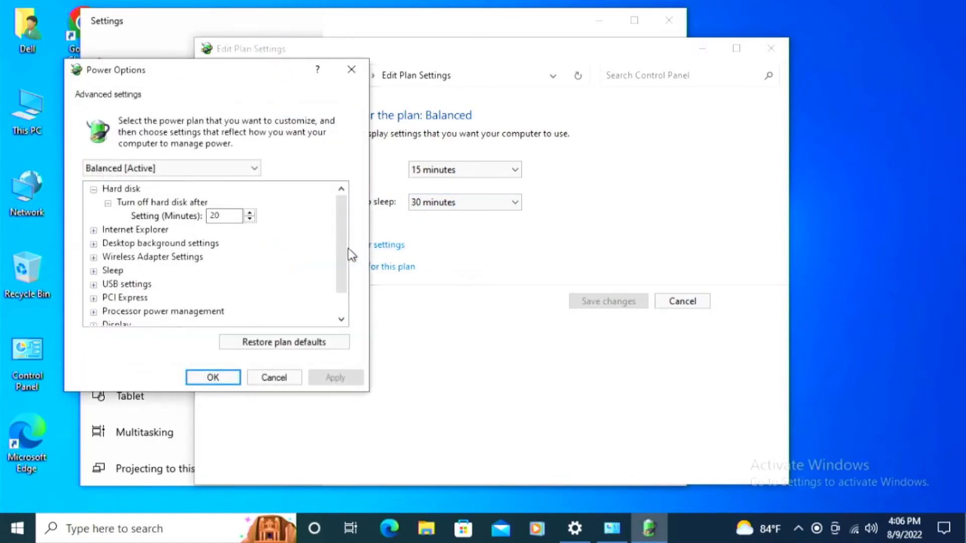
scroll(down, 3)
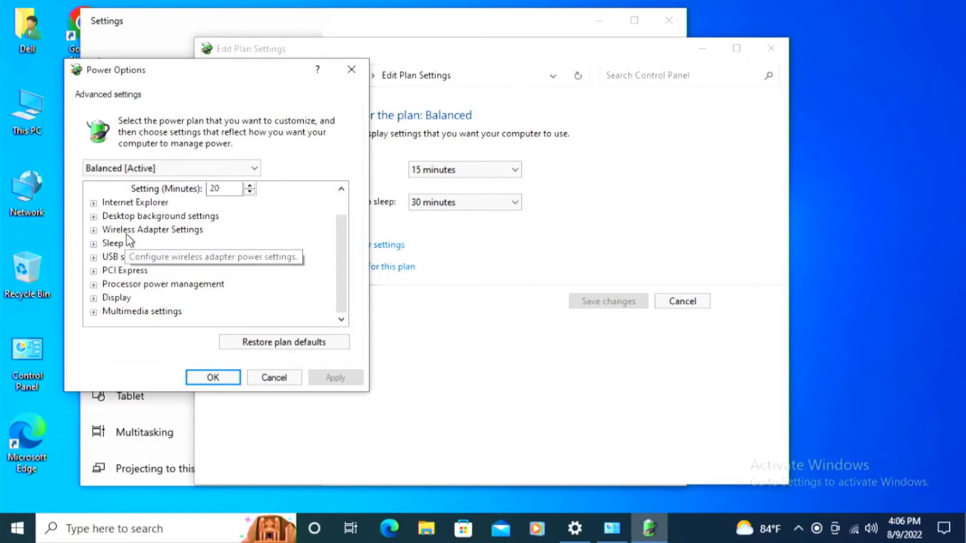
click(113, 257)
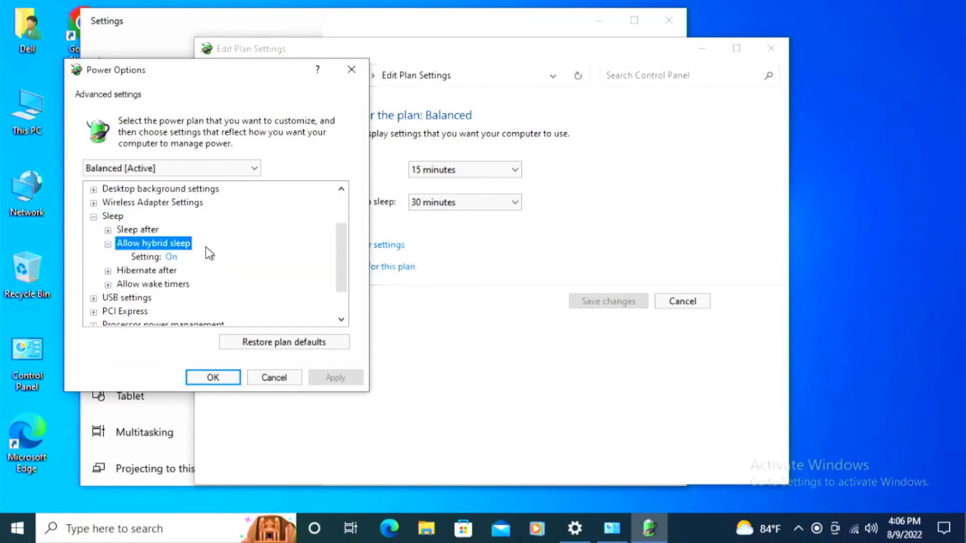
Toggle Allow hybrid sleep off and back On, keeping Hibernate after at Never.
click(218, 257)
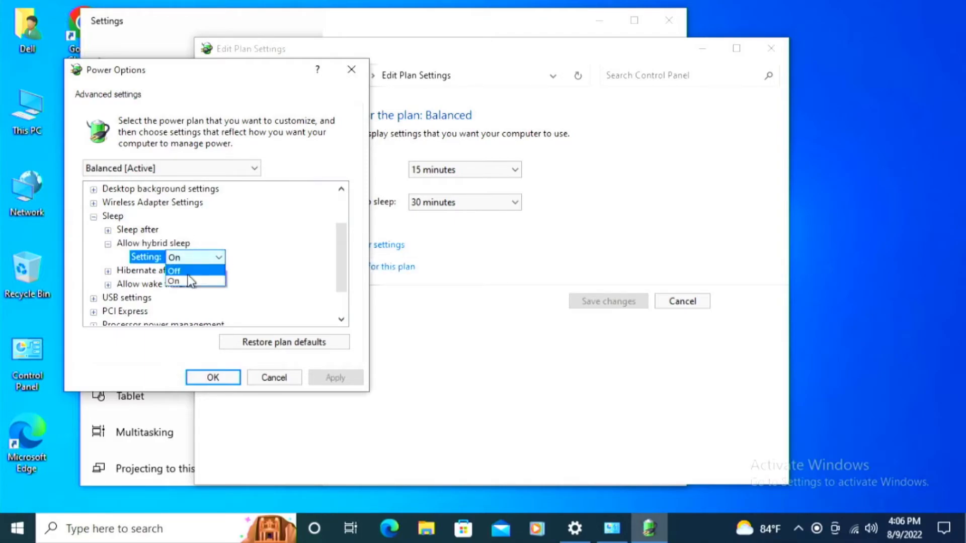
click(176, 270)
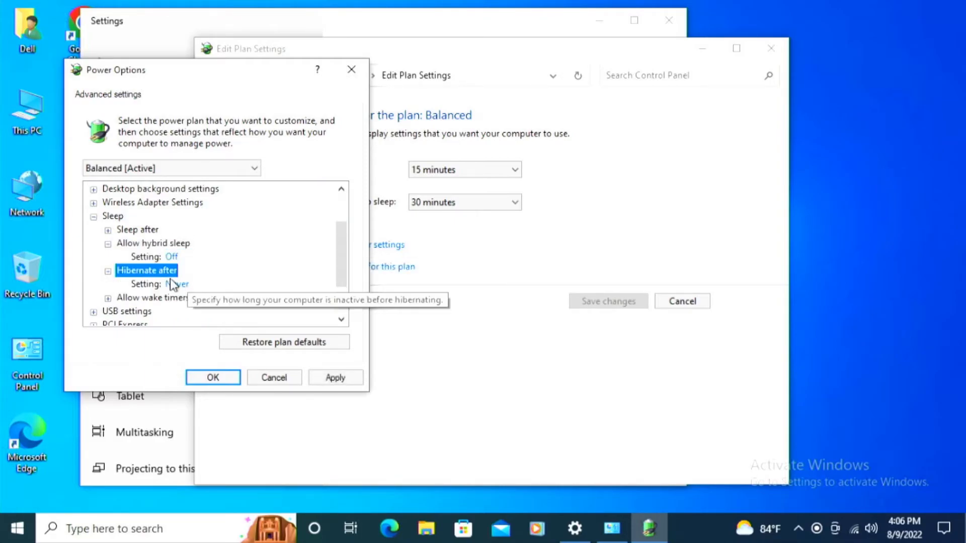
click(216, 257)
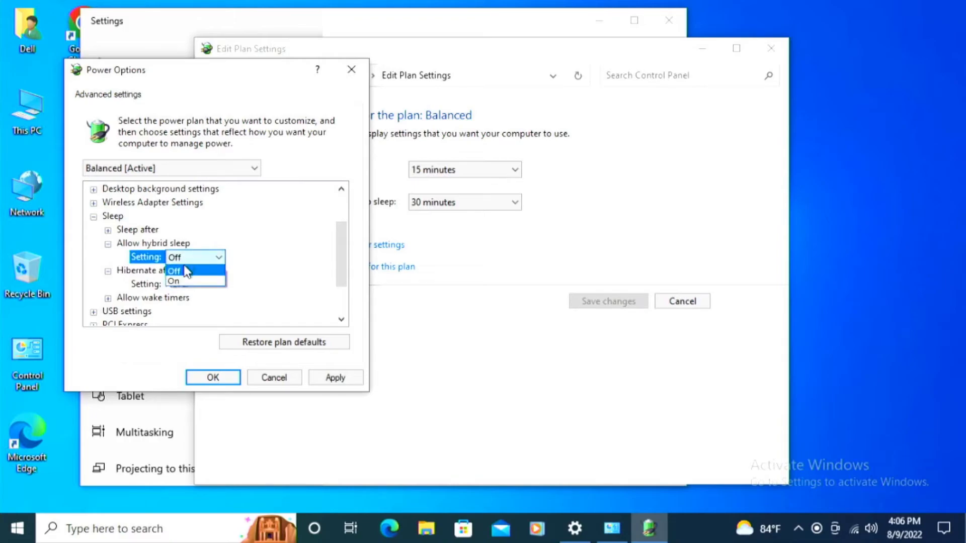
click(173, 281)
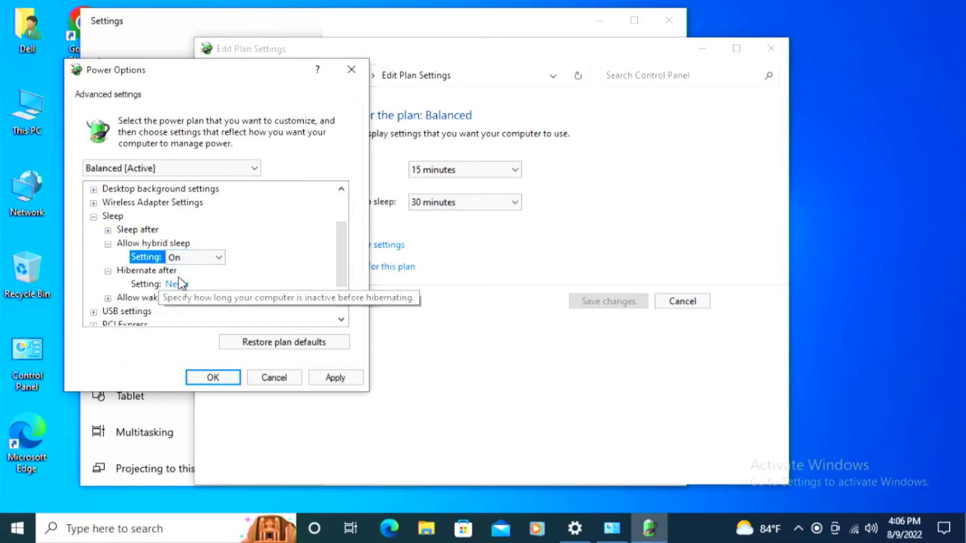
mouse_move(257, 254)
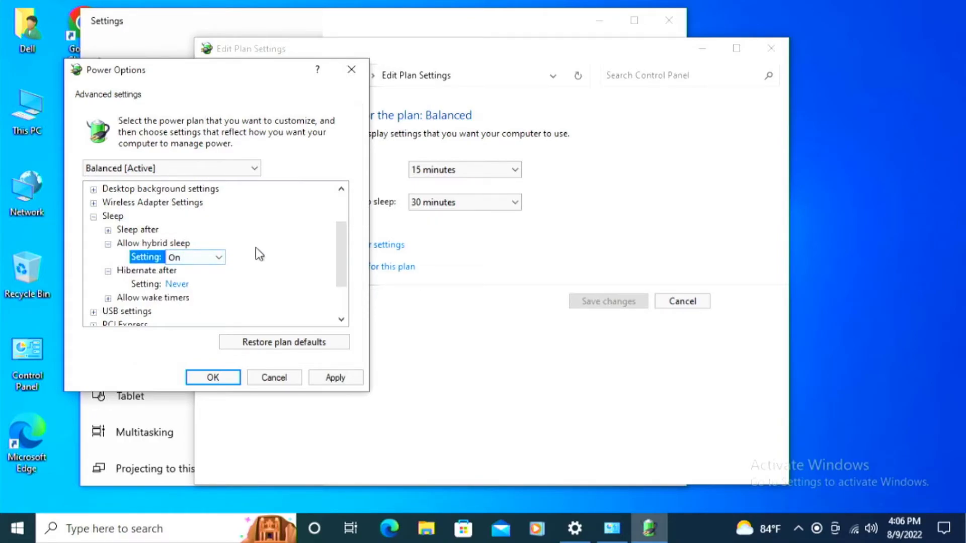
mouse_move(194, 265)
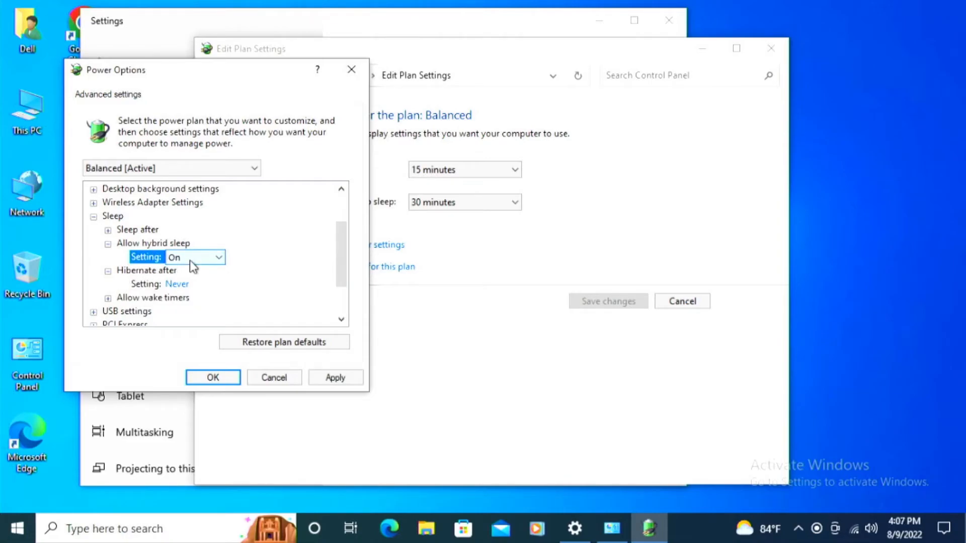
click(335, 378)
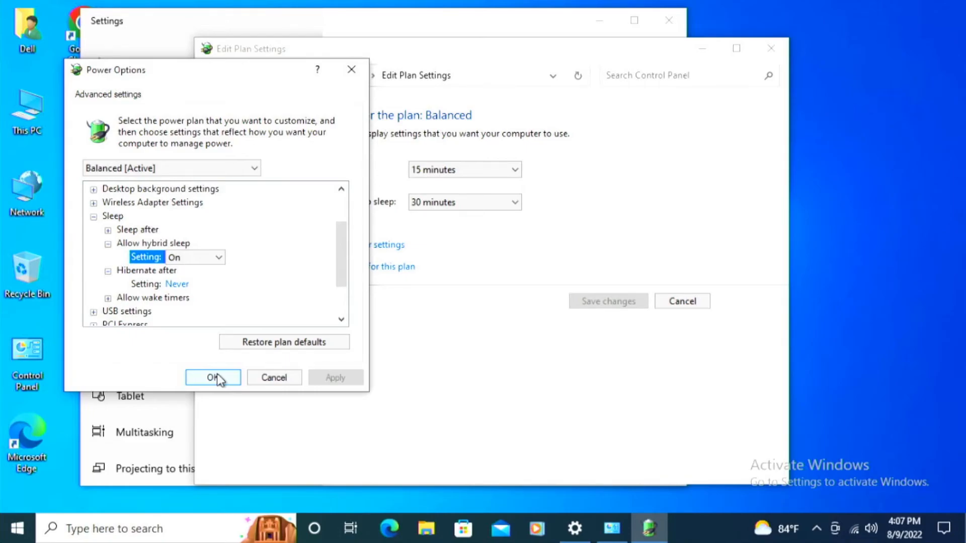
Accept advanced settings and review Balanced: display off after 15 minutes, sleep after 30.
click(212, 377)
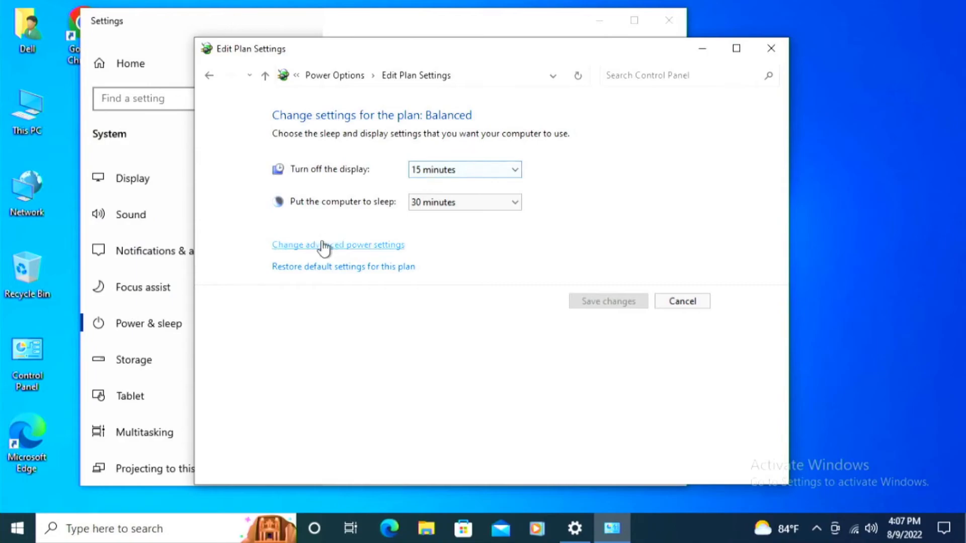
mouse_move(493, 259)
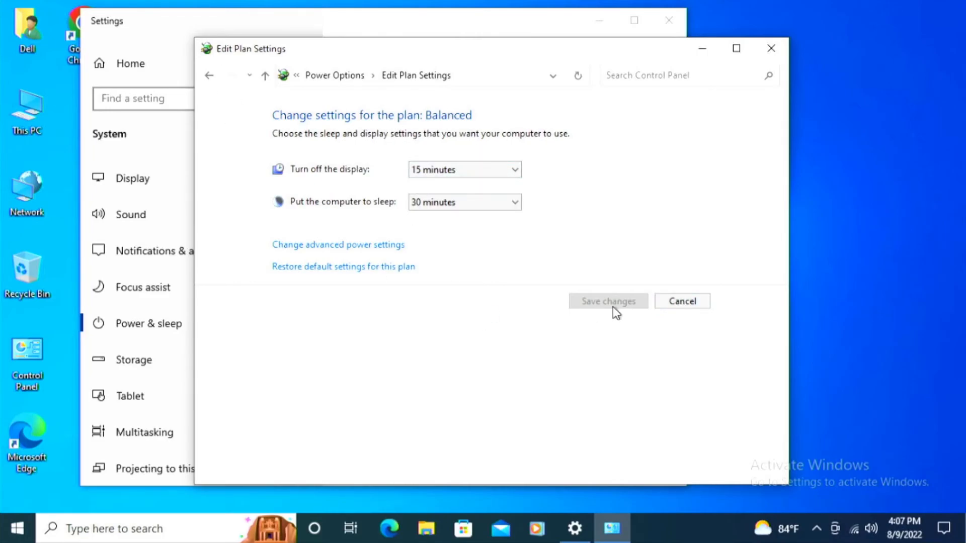
mouse_move(682, 302)
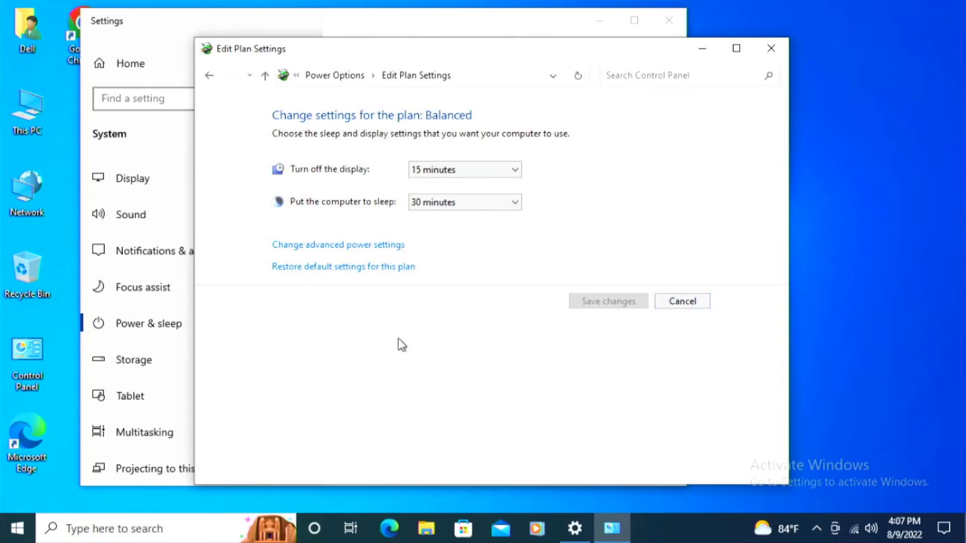
click(464, 202)
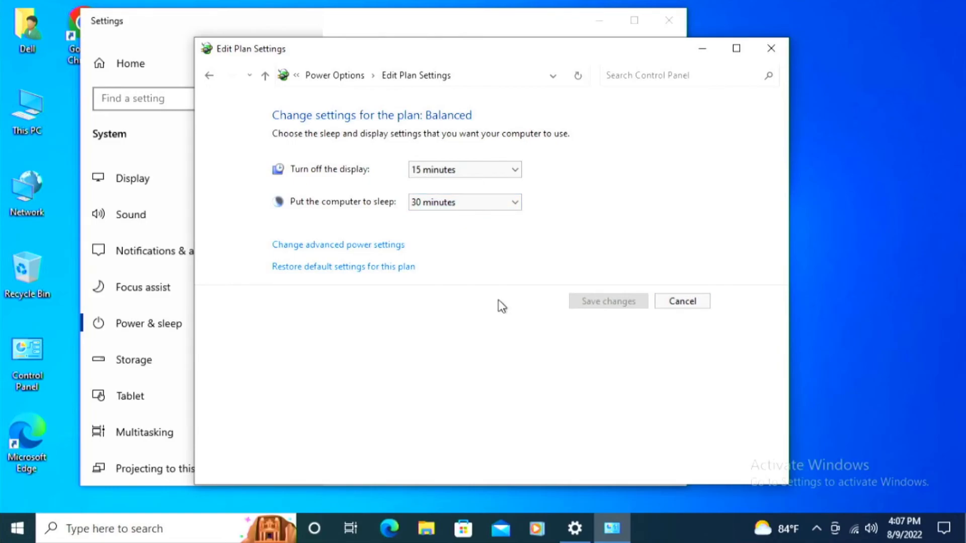
mouse_move(495, 186)
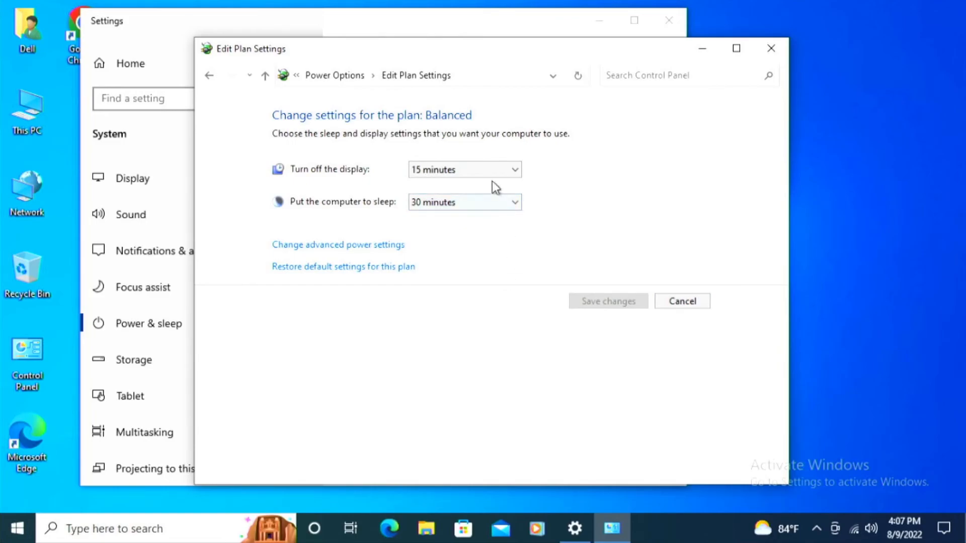
click(464, 202)
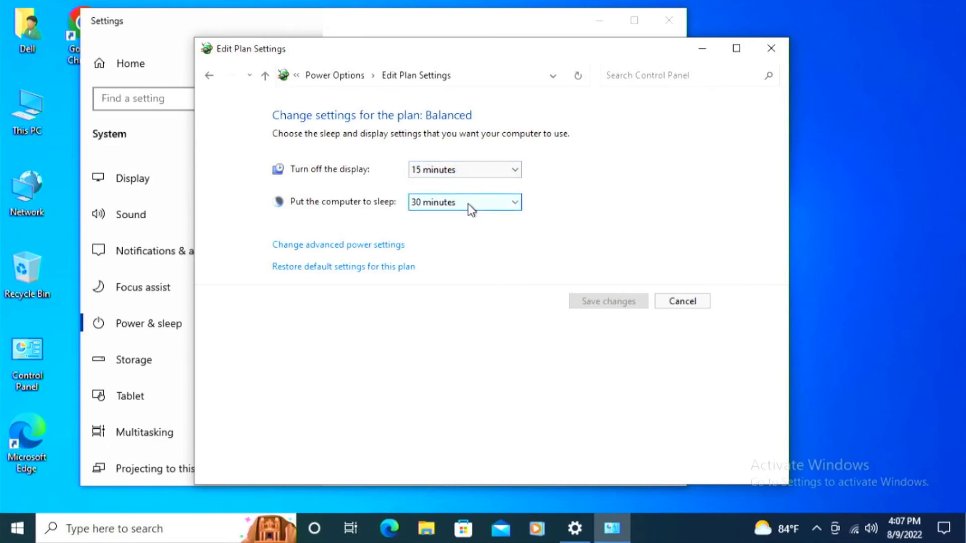
mouse_move(609, 189)
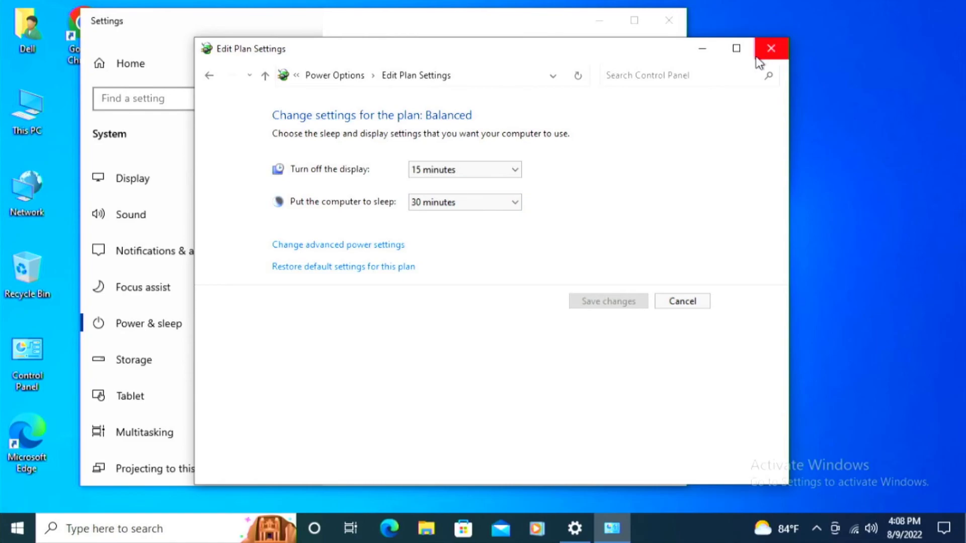
Close Edit Plan Settings and drag the Power mode slider to Best performance.
click(771, 49)
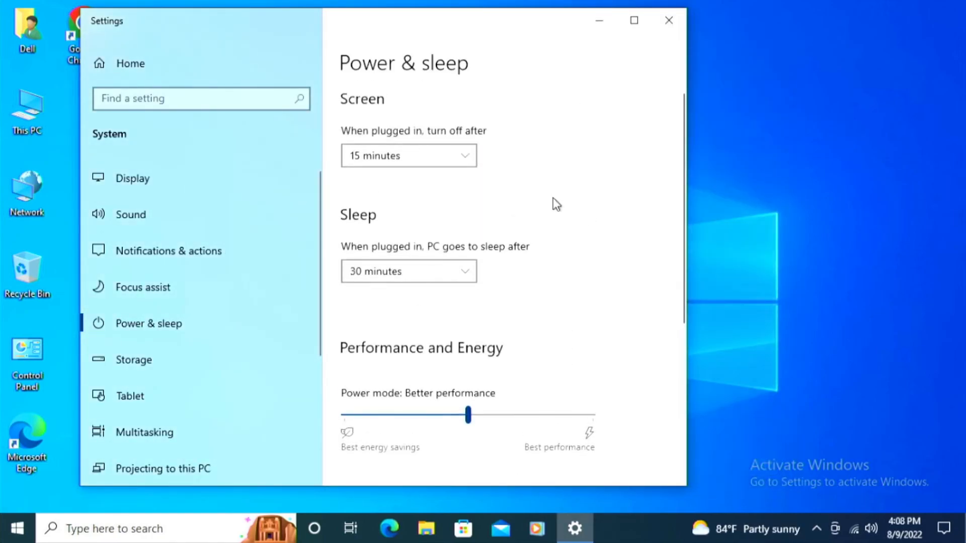
scroll(down, 3)
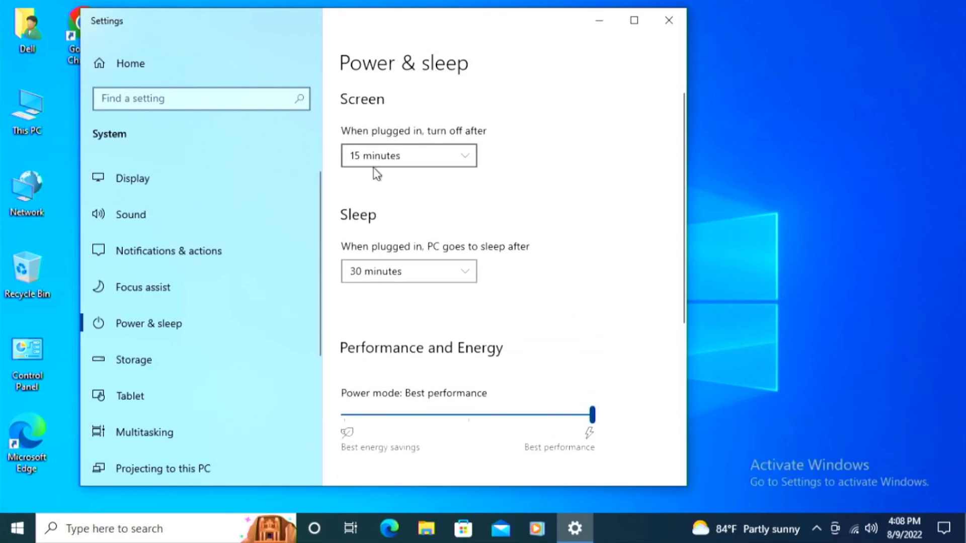
scroll(down, 3)
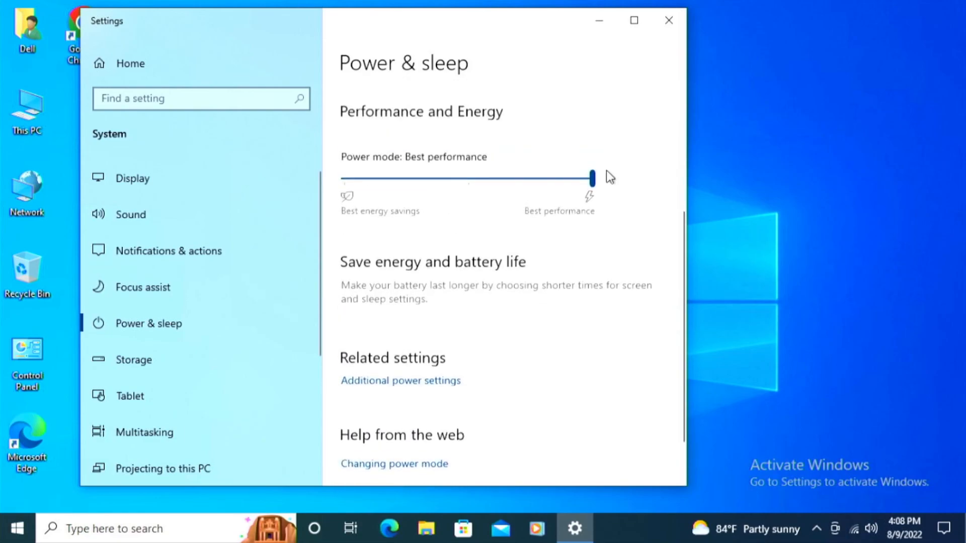
scroll(down, 3)
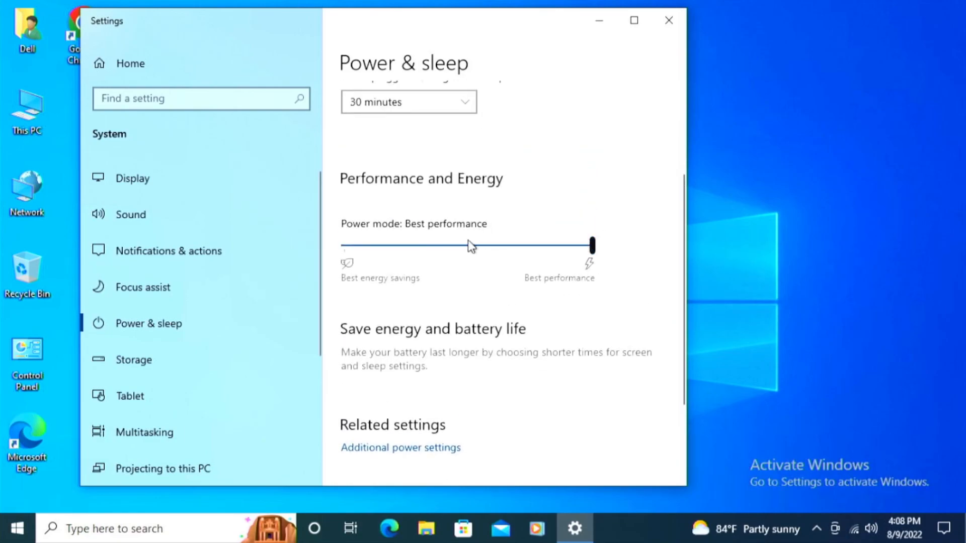
drag(590, 245, 467, 245)
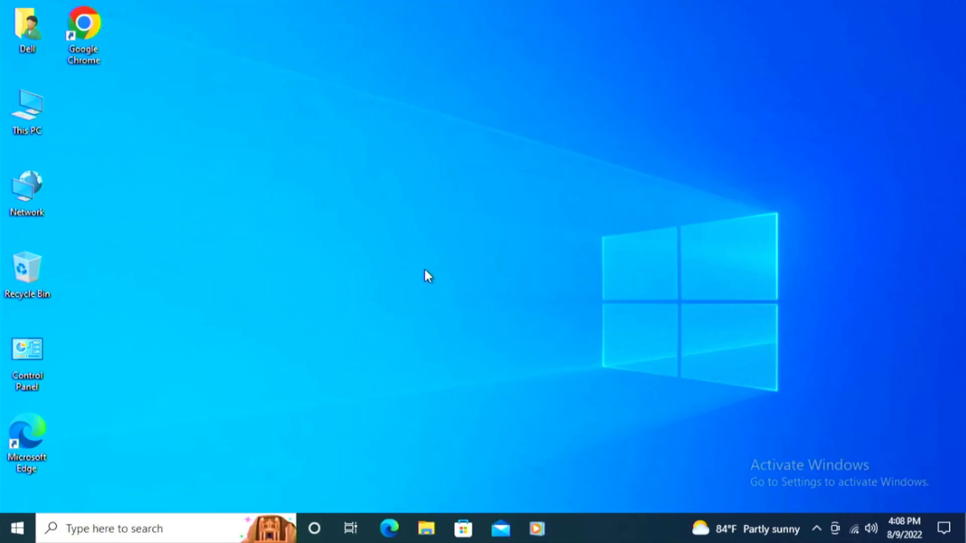
mouse_move(338, 199)
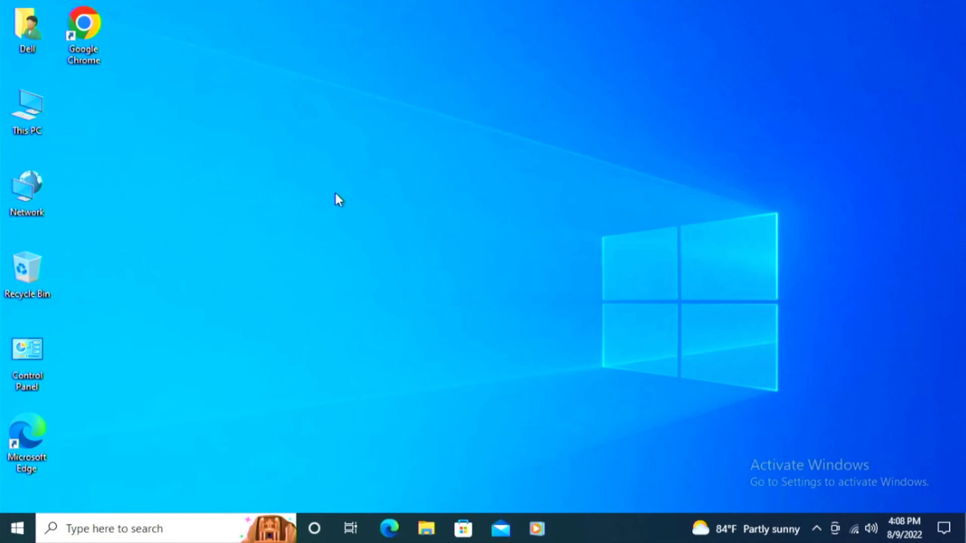
mouse_move(55, 511)
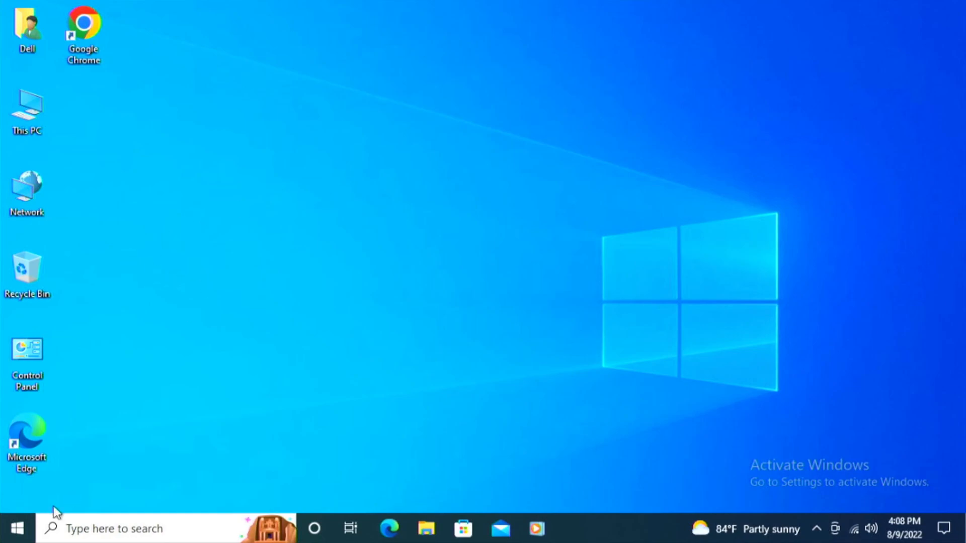